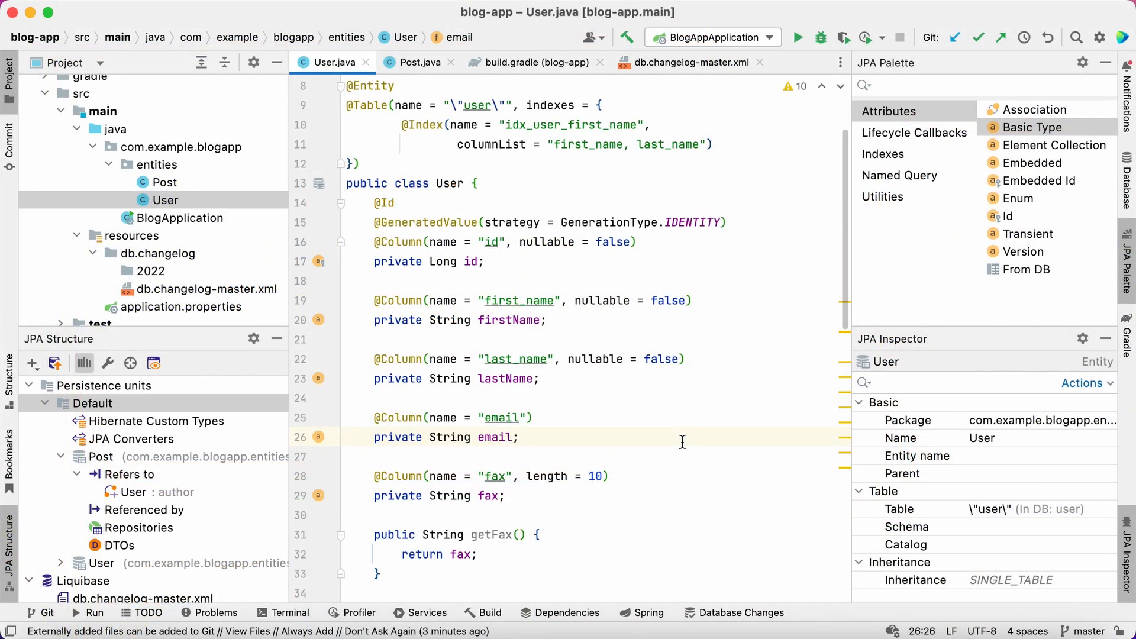
Step: Review Post.java, then switch to db.changelog-master.xml in the editor
click(416, 63)
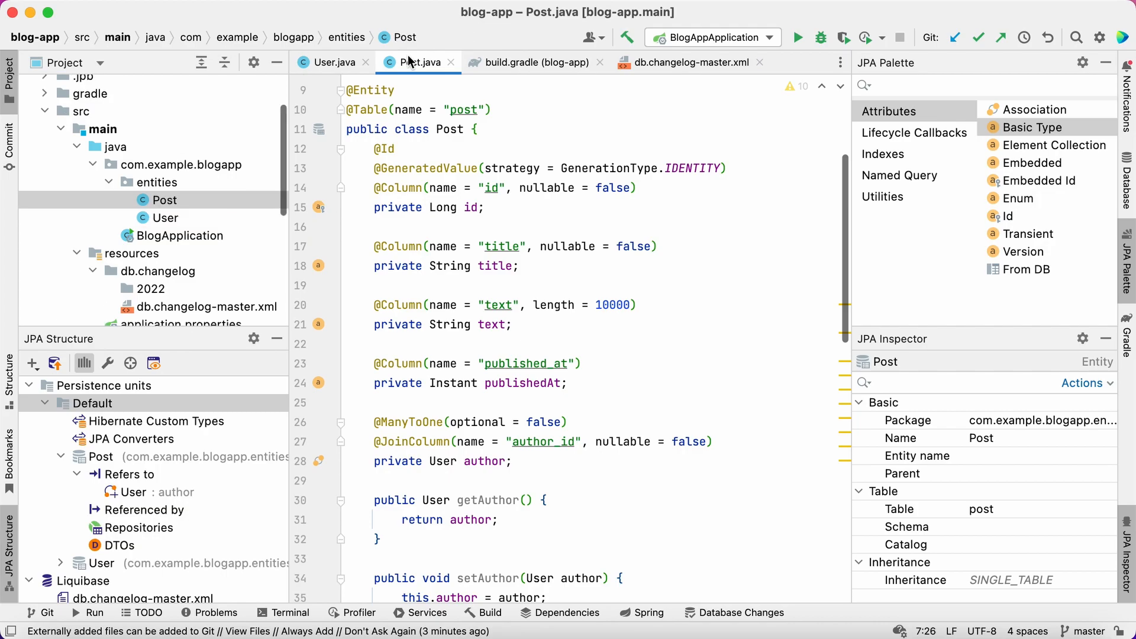
click(535, 63)
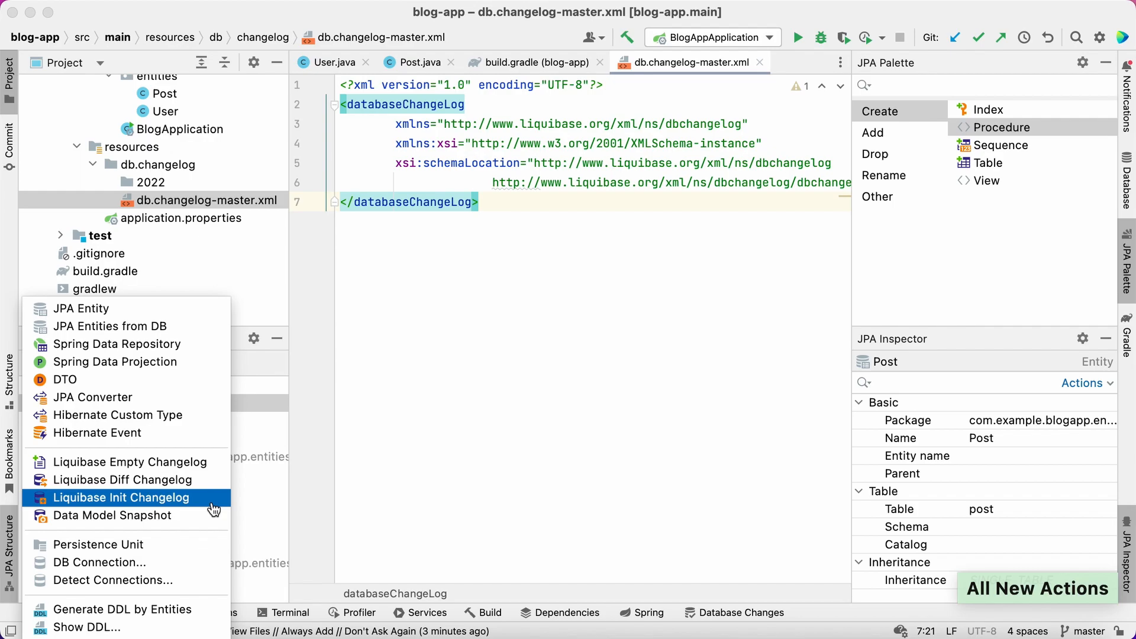
Step: Create a Liquibase Init Changelog with Source type Model and show its Changelog Preview
click(121, 498)
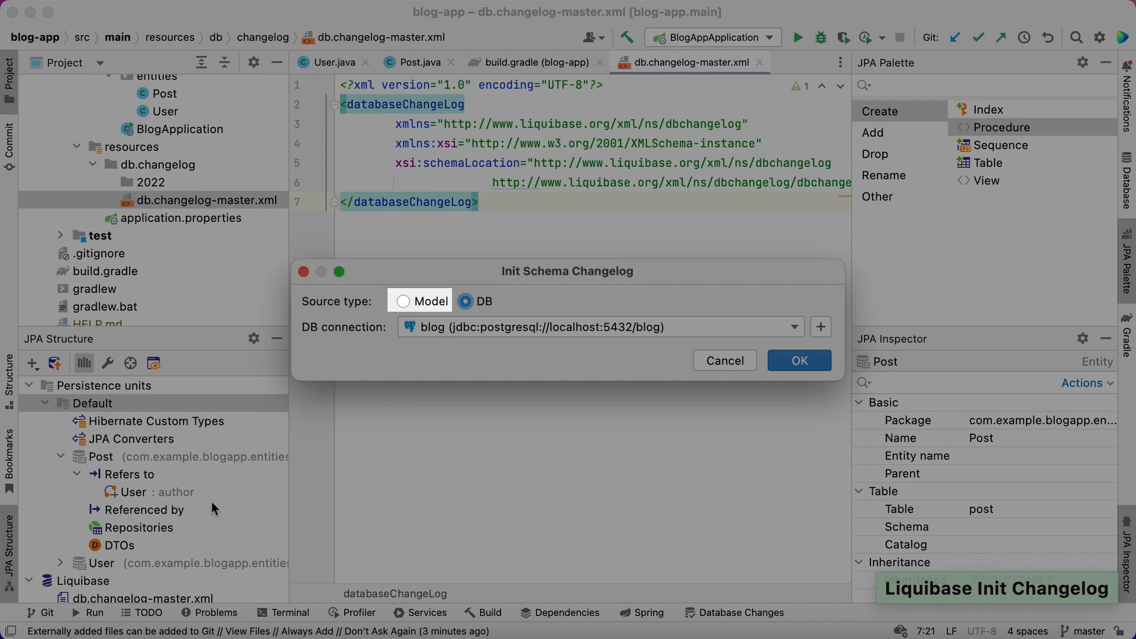
click(464, 301)
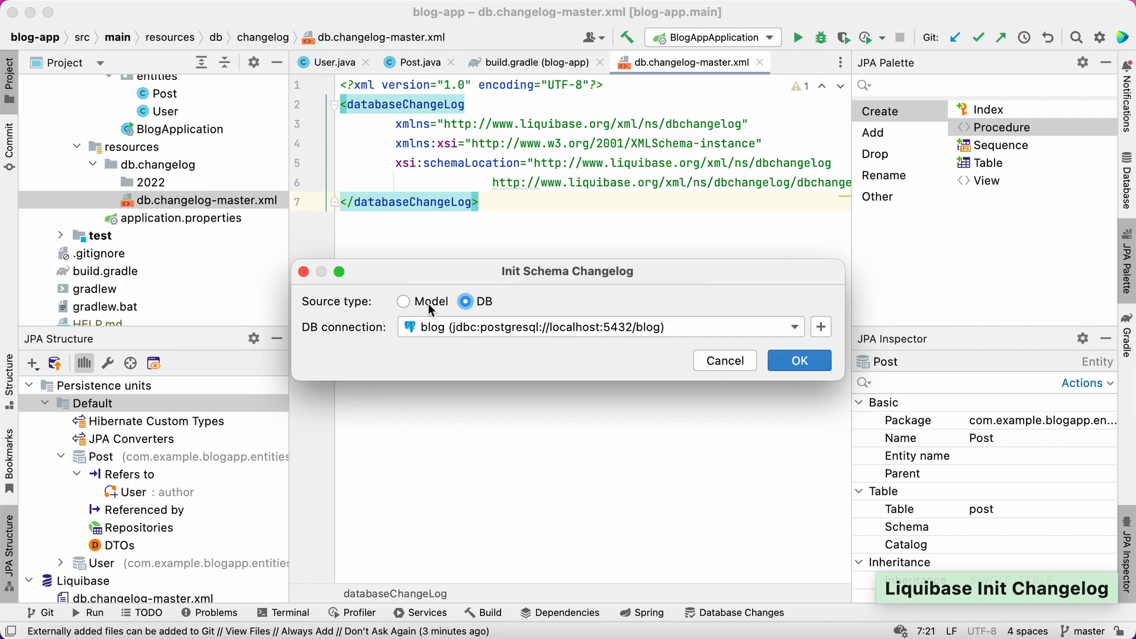
click(405, 302)
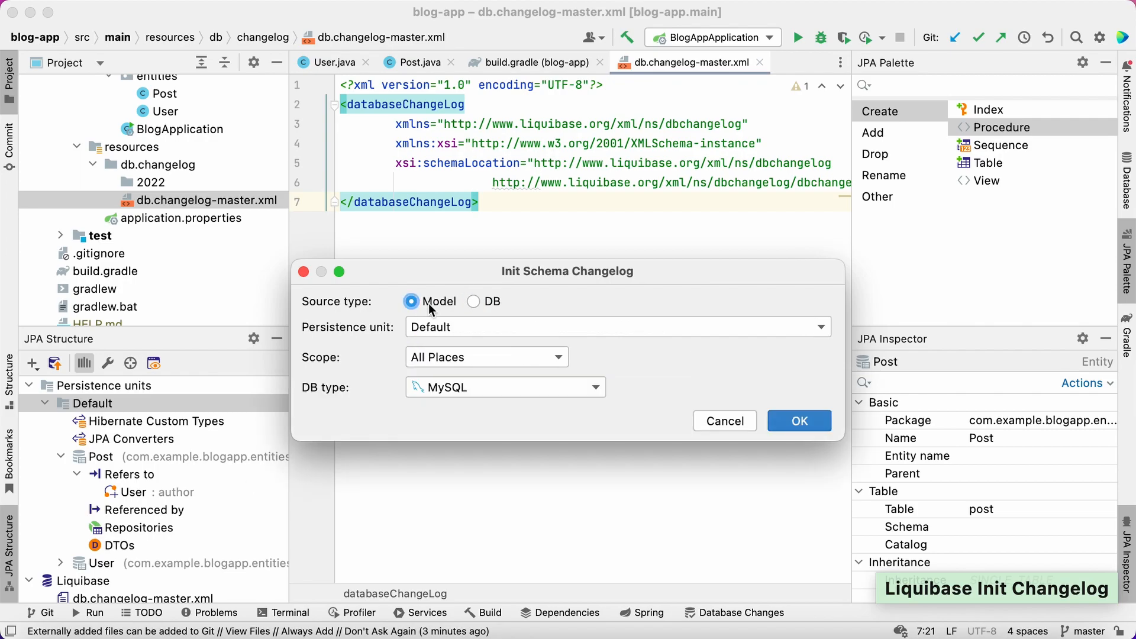
click(506, 385)
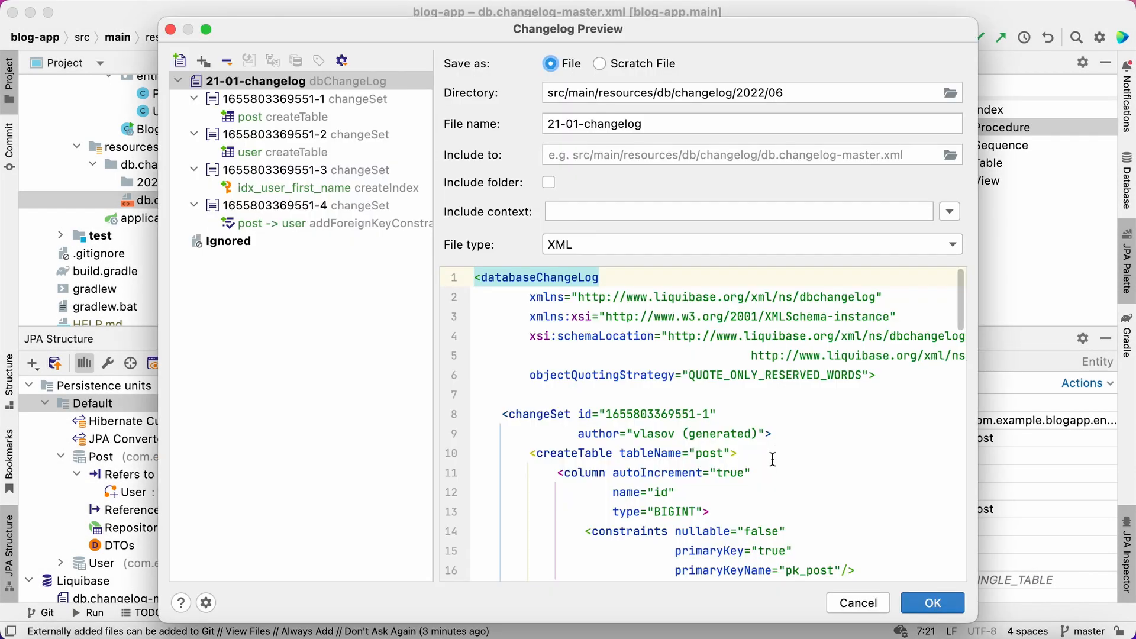
Step: Save the changelog as 21-01-baseline-changelog.xml, included in db.changelog-master.xml
scroll(down, 3)
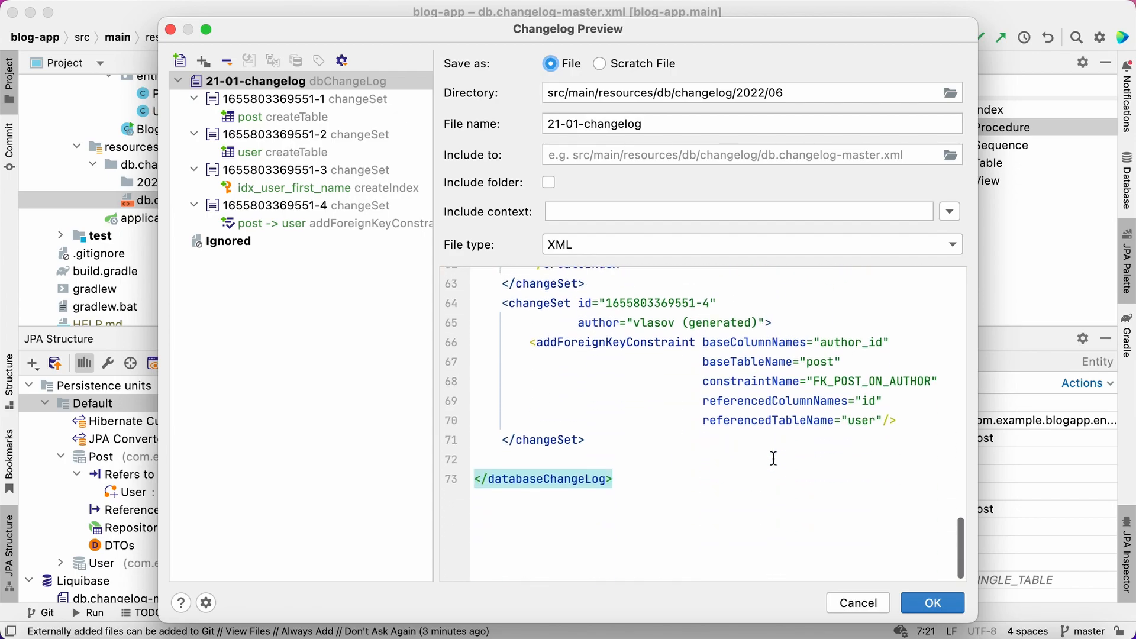
text(baseline)
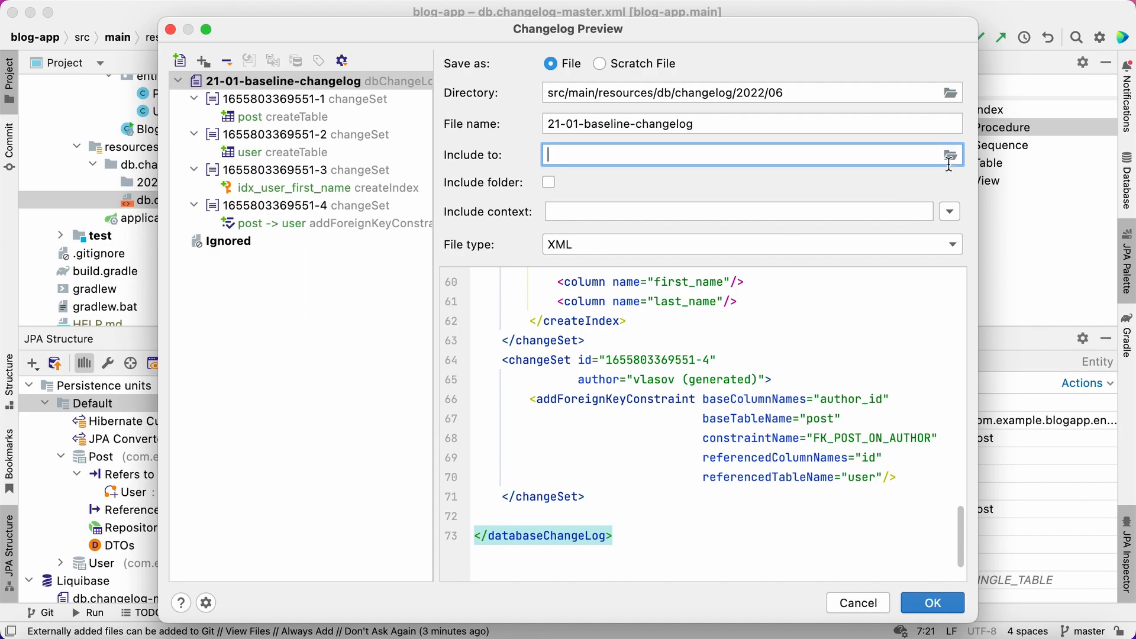
click(951, 155)
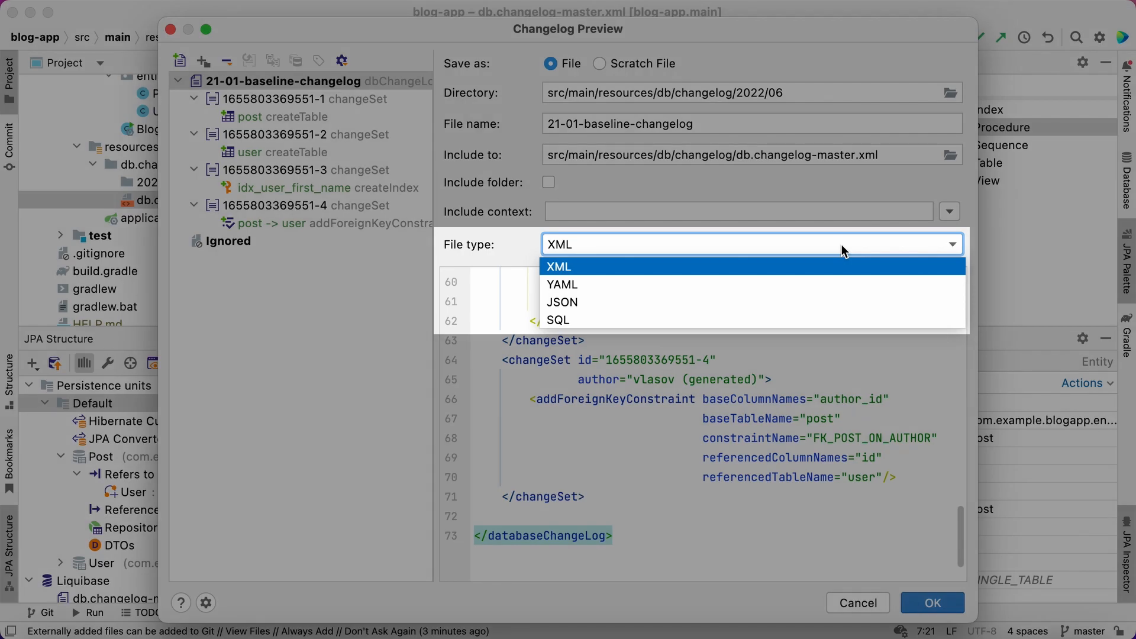
click(557, 266)
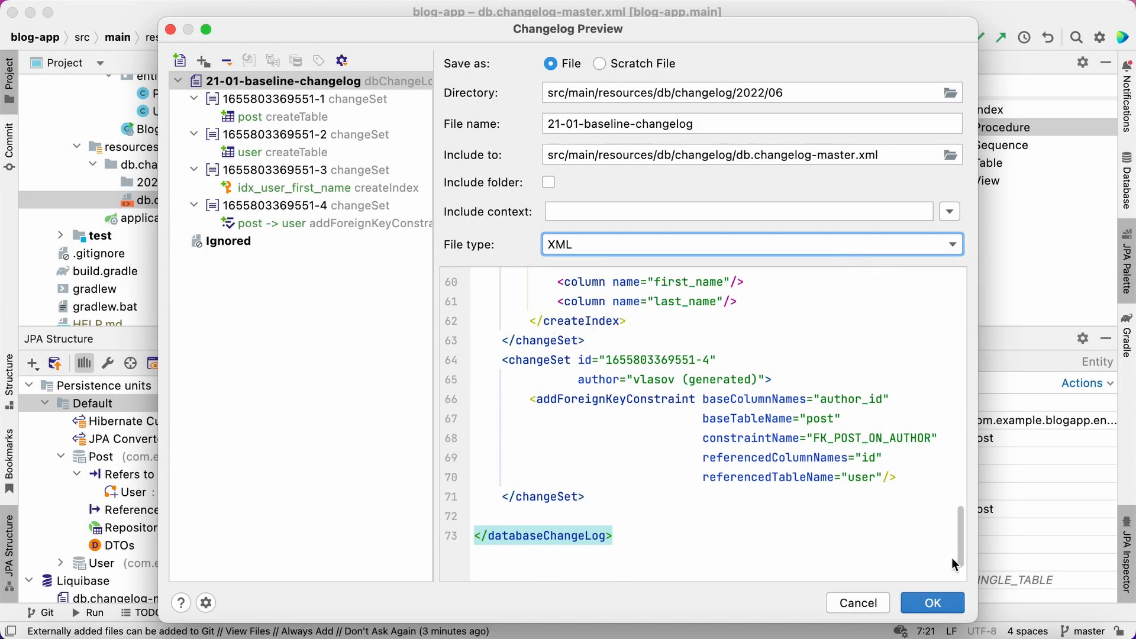
click(931, 603)
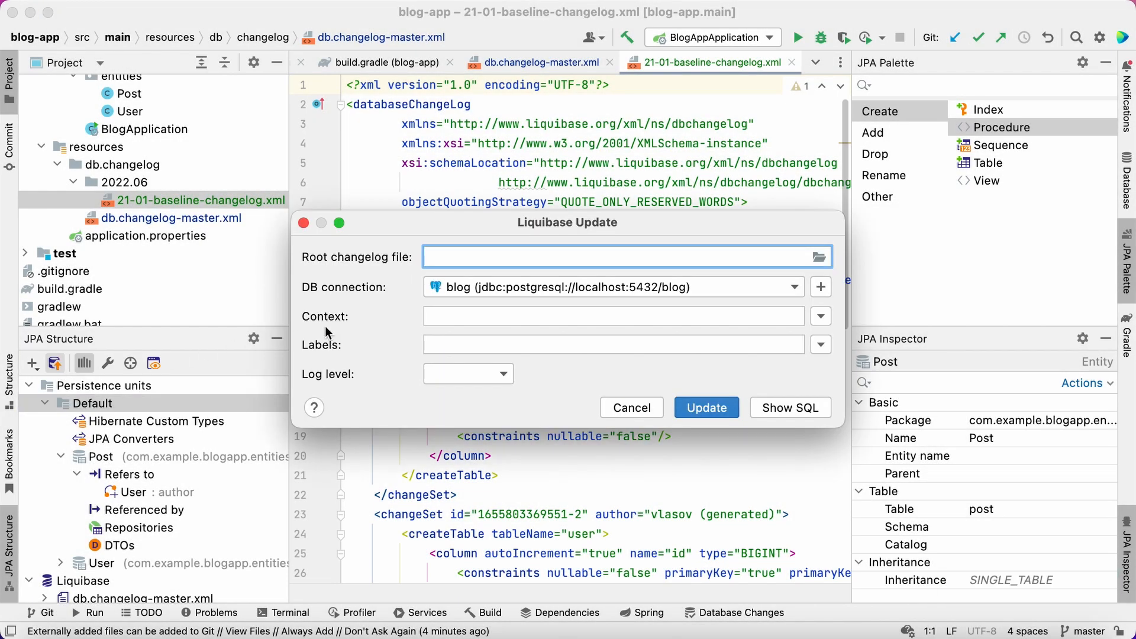
Step: Run Liquibase Update with db.changelog-master.xml as root changelog against the blog database
click(820, 257)
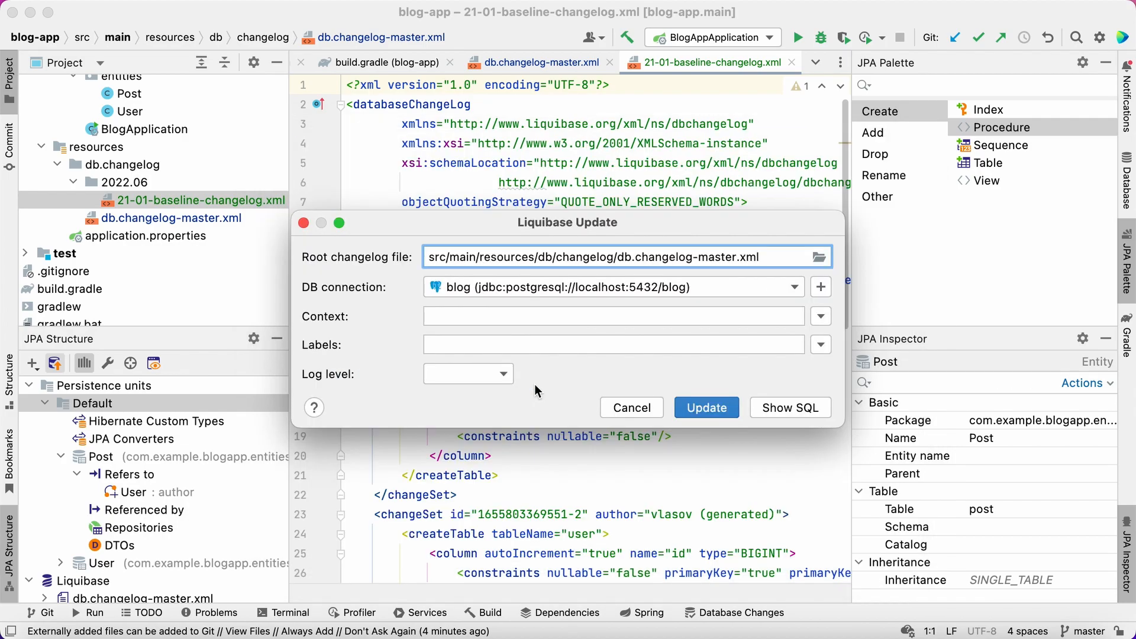
click(706, 407)
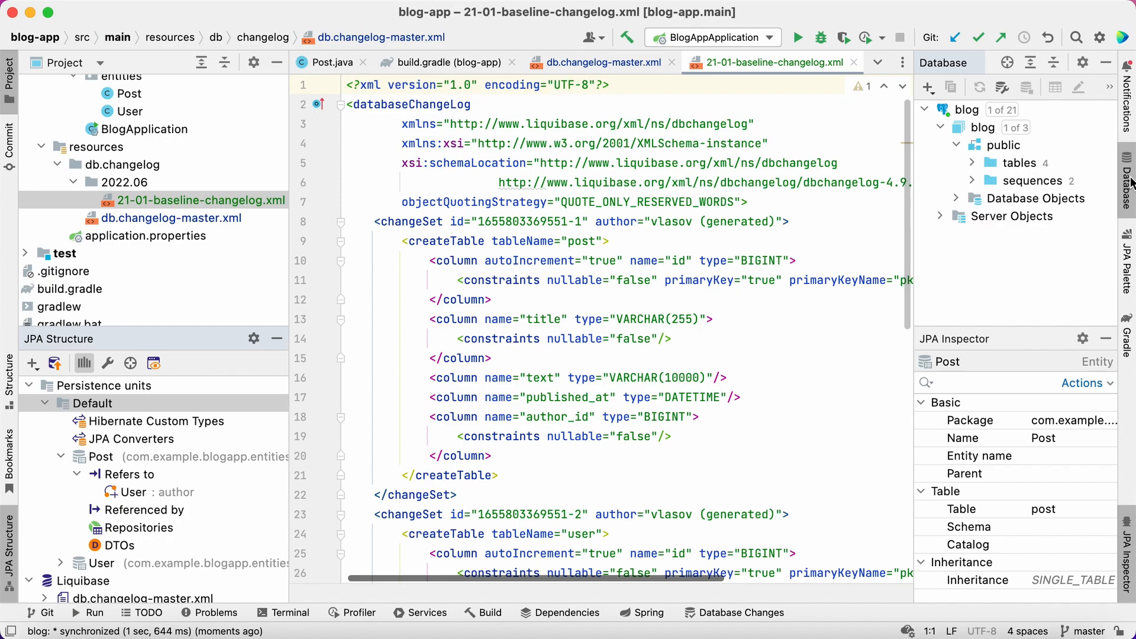
Step: Inspect the new post and user tables and post columns in the Database tool window
click(1006, 162)
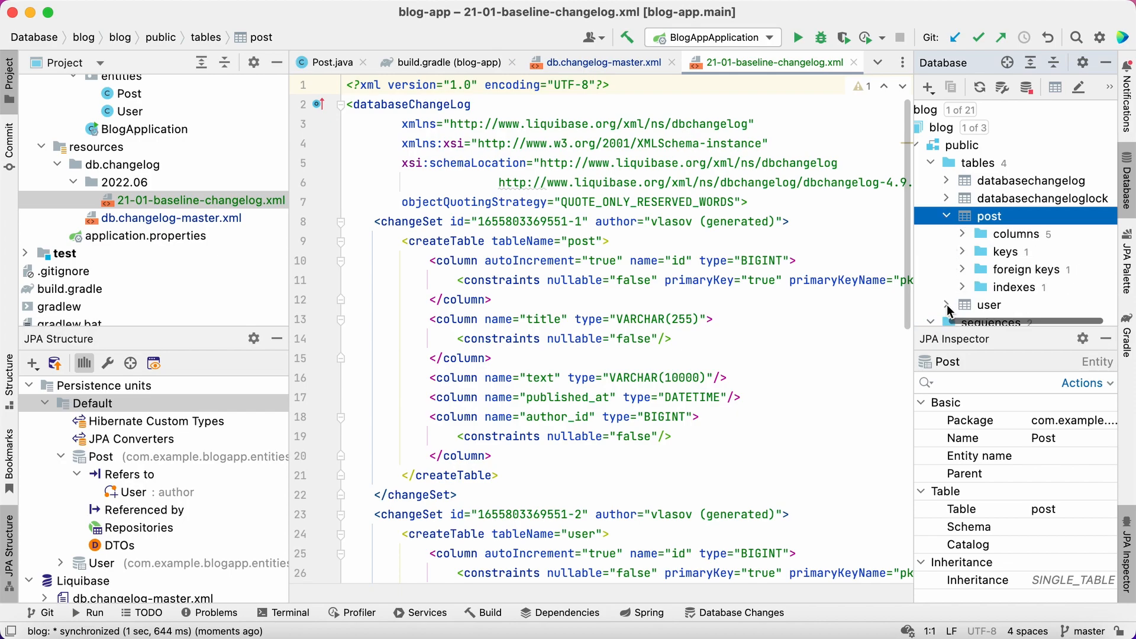
click(964, 234)
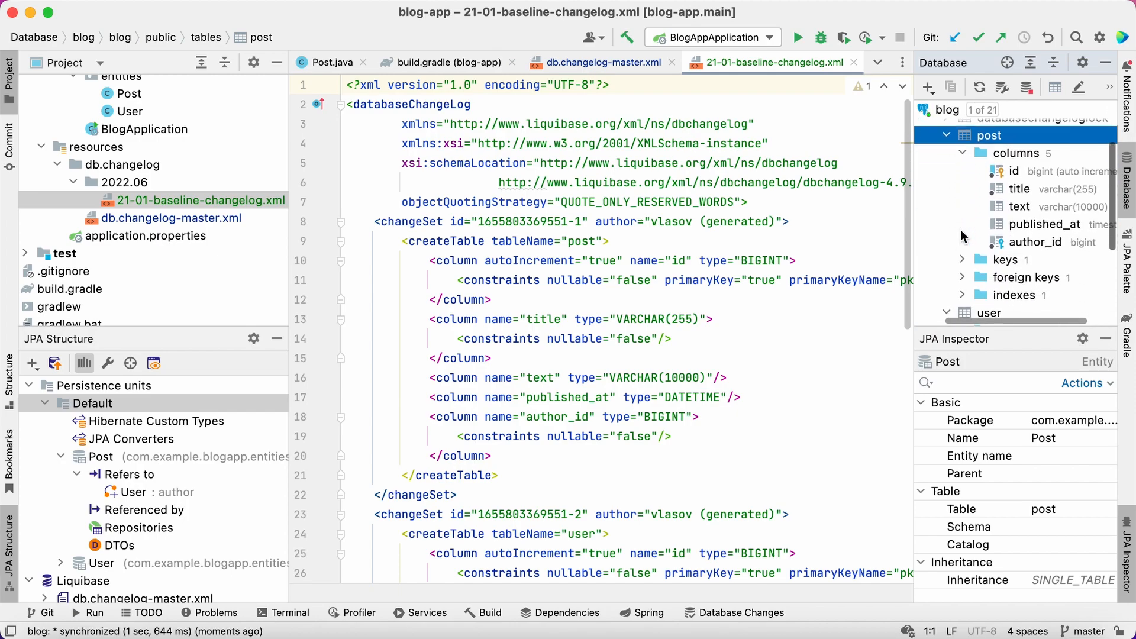
scroll(down, 3)
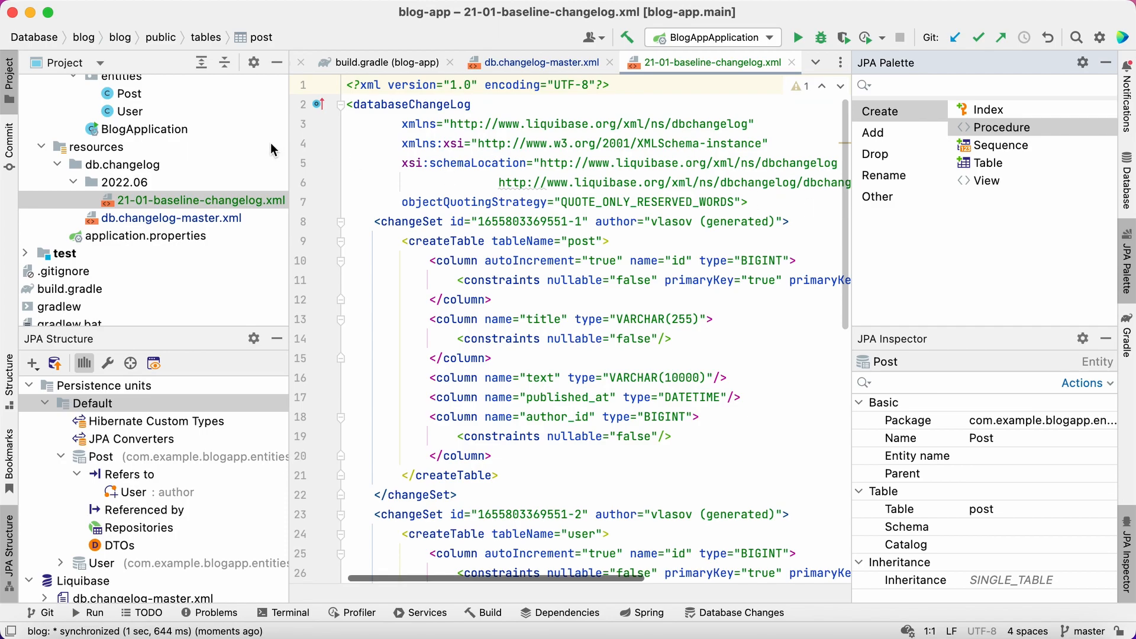
Step: In User.java mark email Mandatory and delete the fax field, then move to Post
double_click(132, 142)
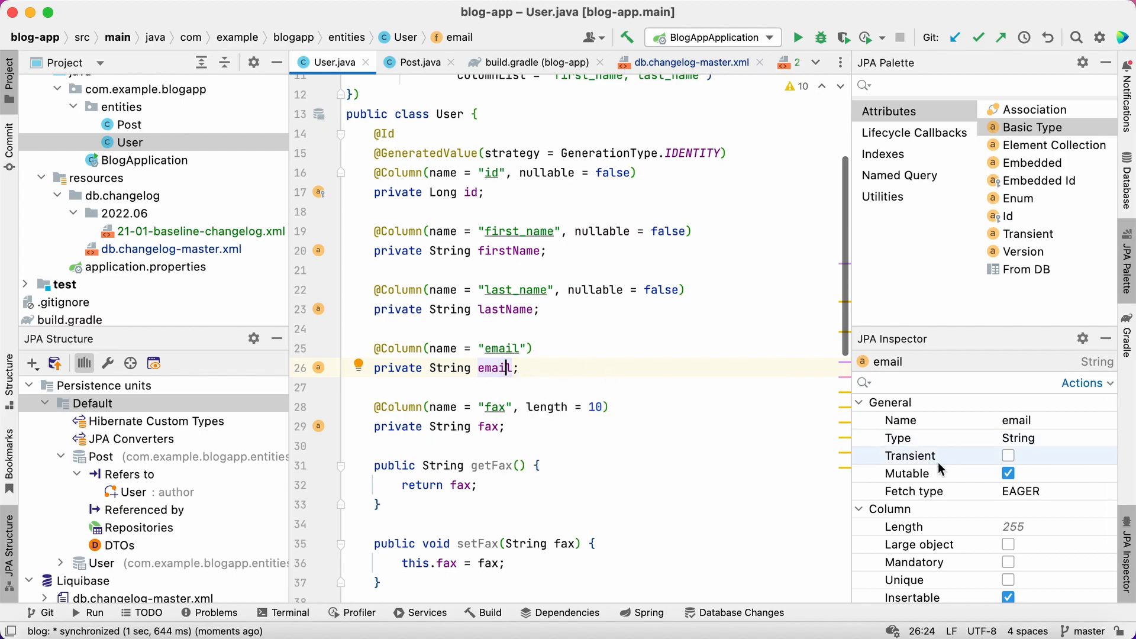
click(1009, 509)
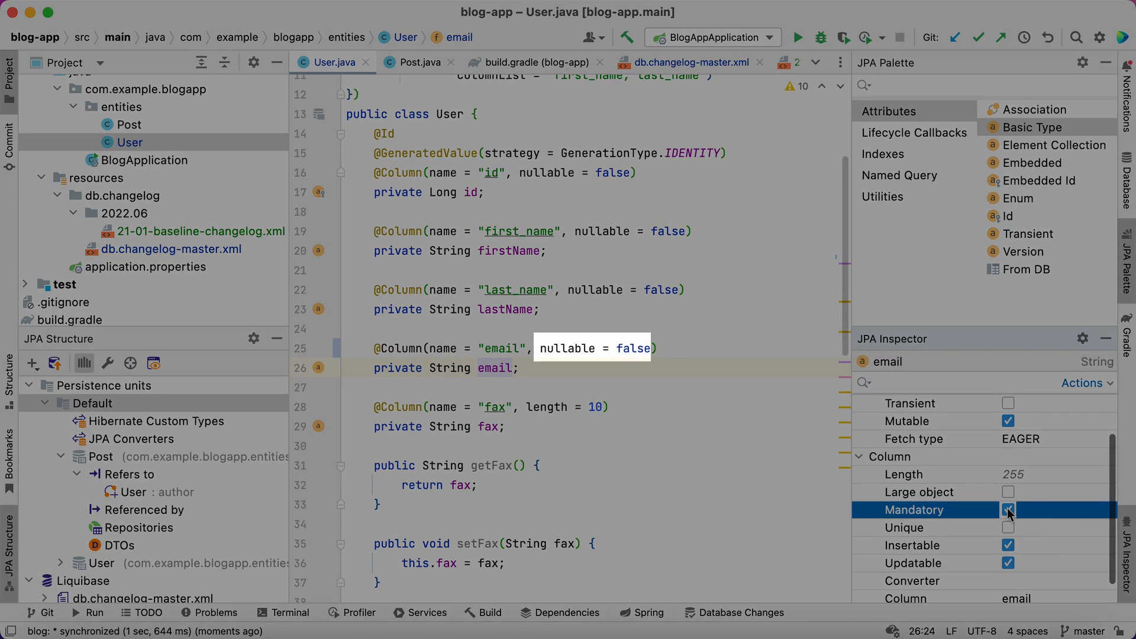
click(1008, 509)
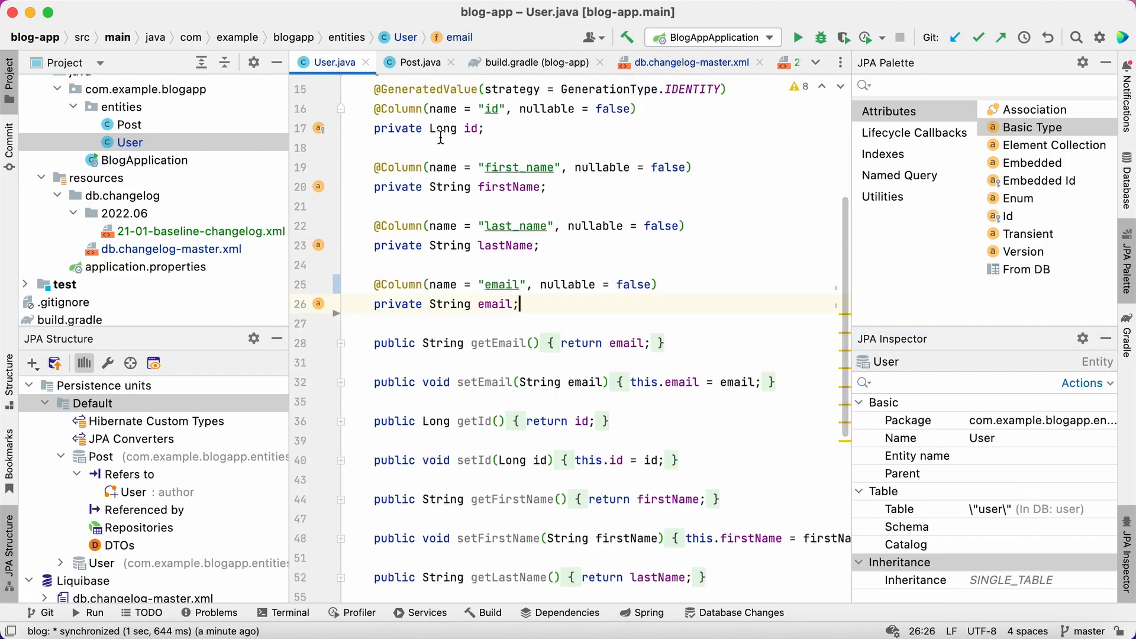
click(1037, 109)
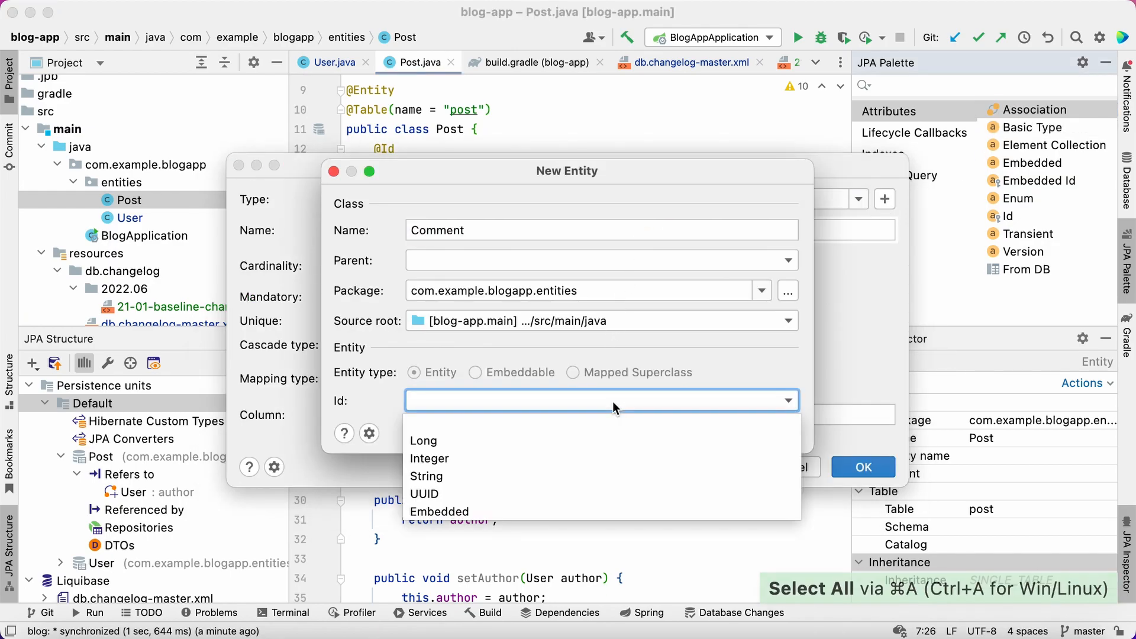
Step: Create Comment with Long Identity id and a One-to-Many comments link with inverse mandatory post attribute
click(422, 441)
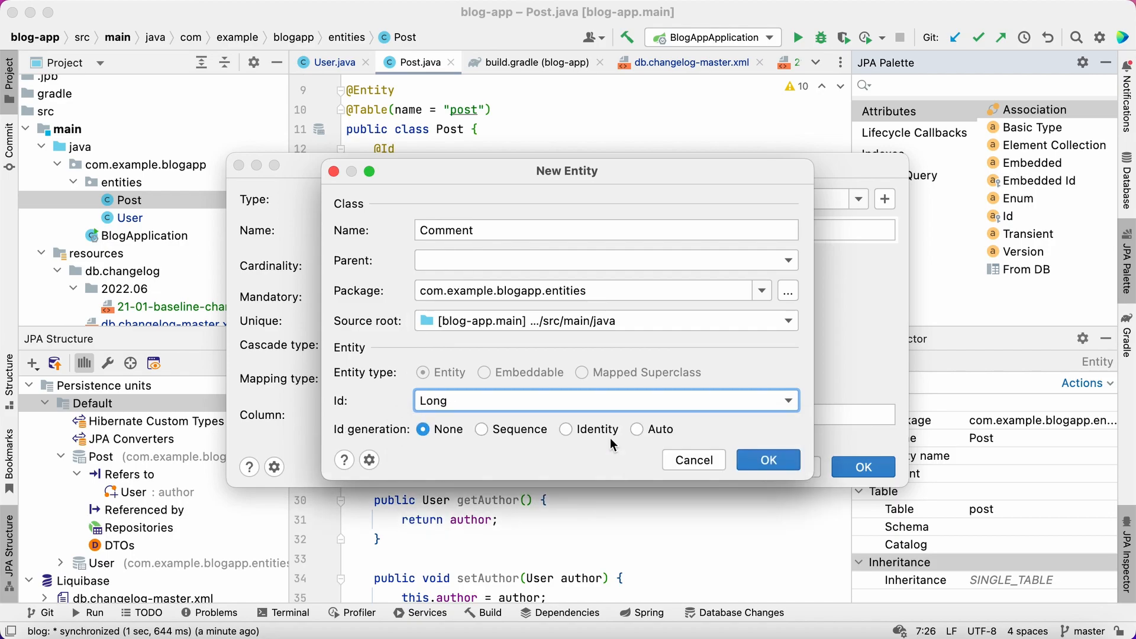
click(566, 428)
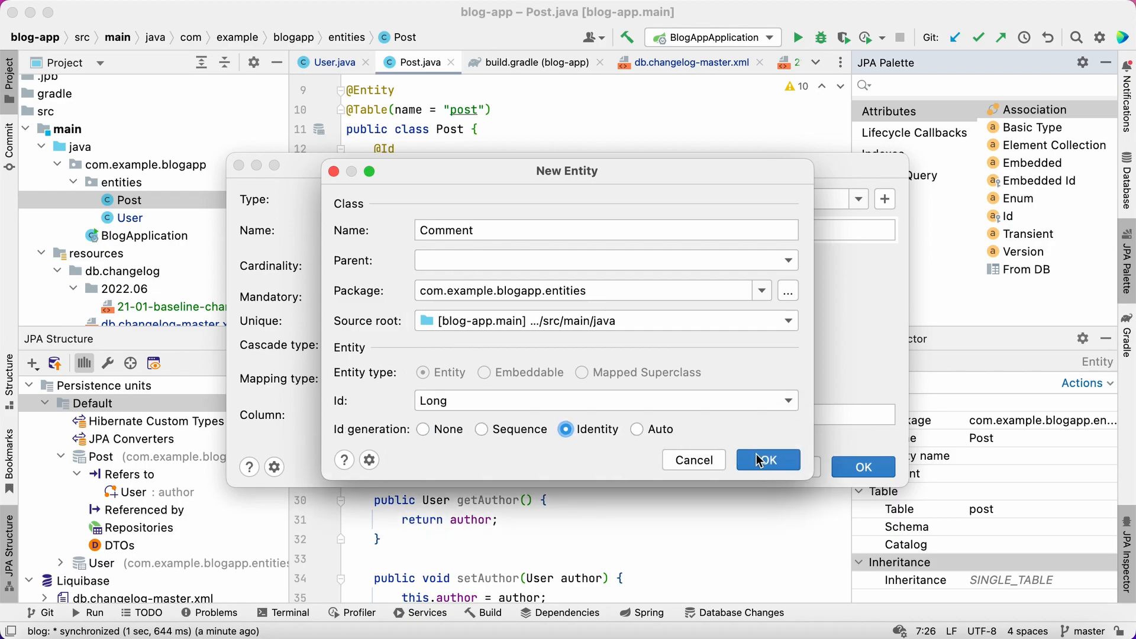
click(767, 460)
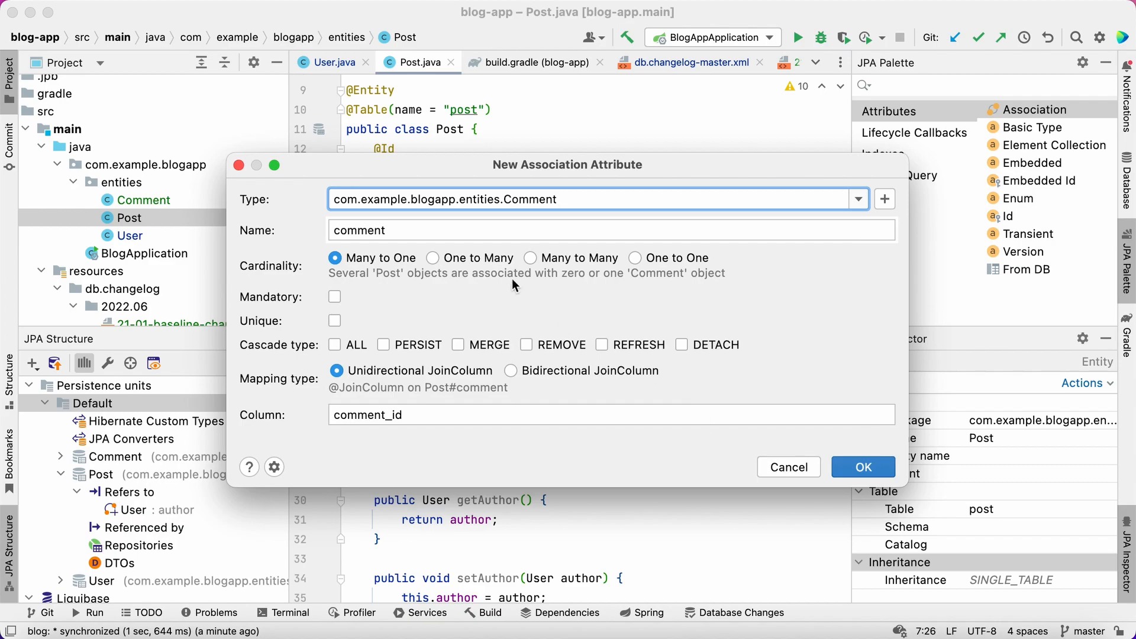
click(447, 257)
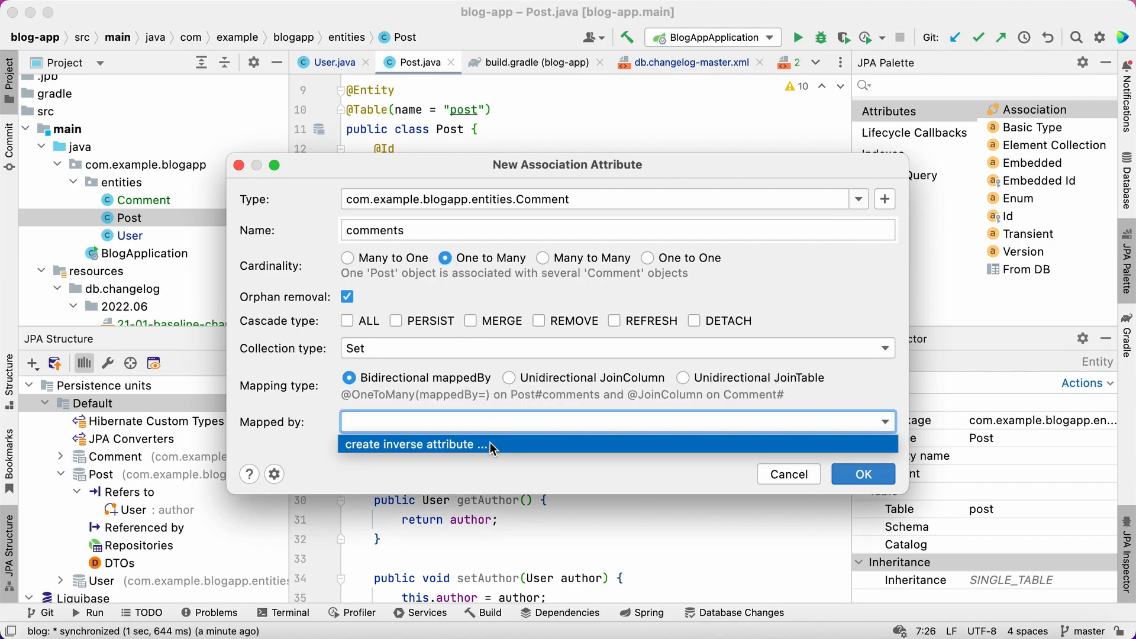
click(417, 444)
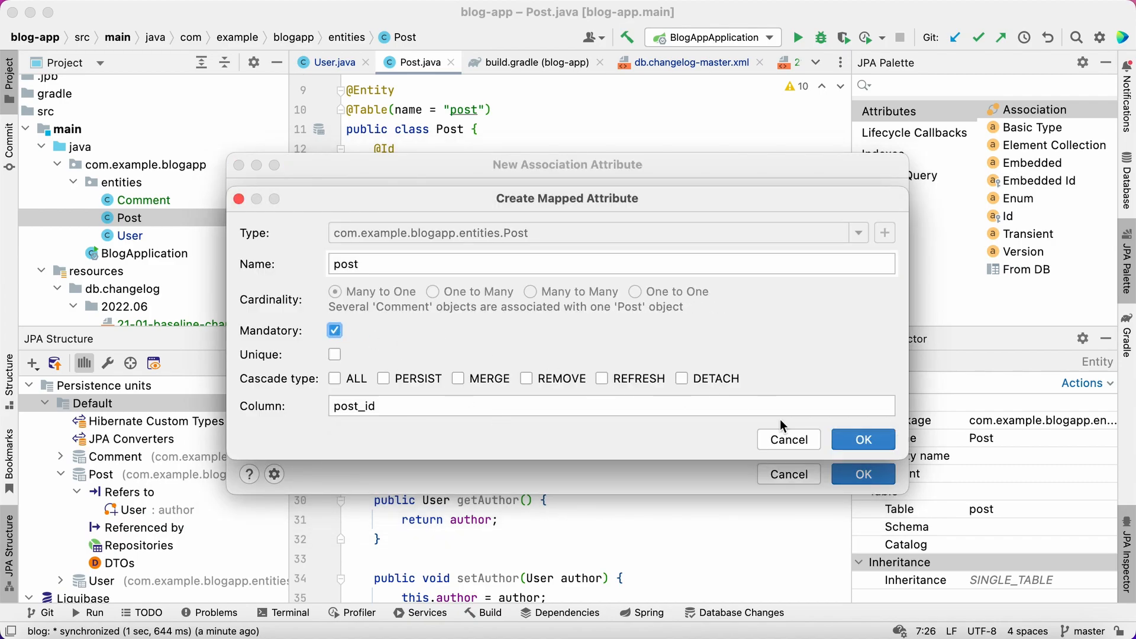
click(861, 440)
text(att)
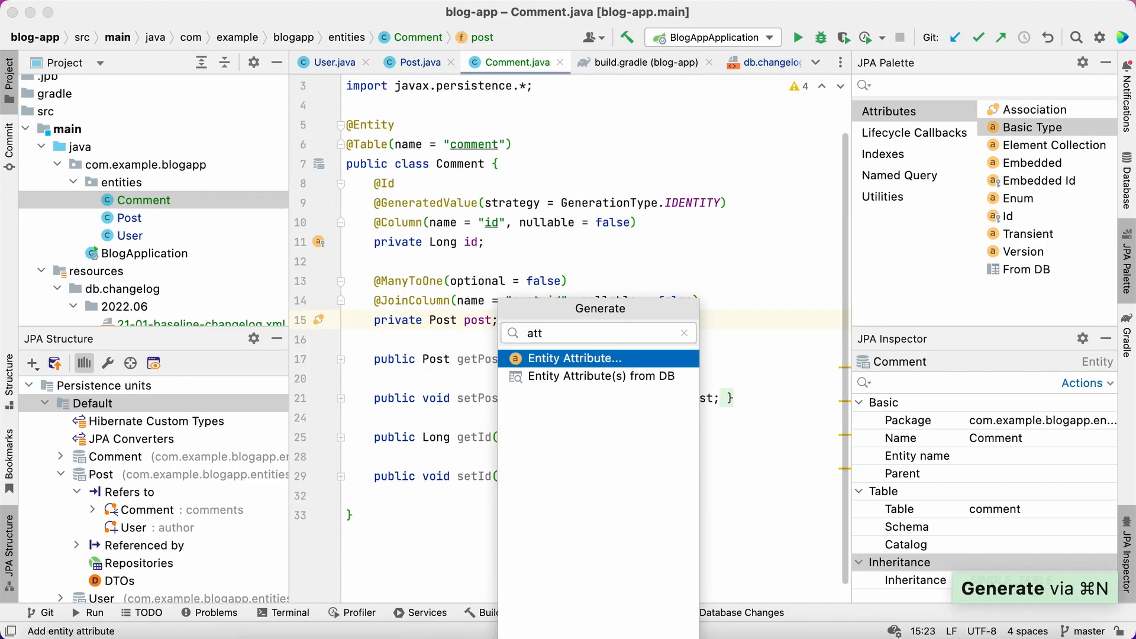
Step: Add a mandatory text attribute and a User association named commentator to Comment
click(573, 358)
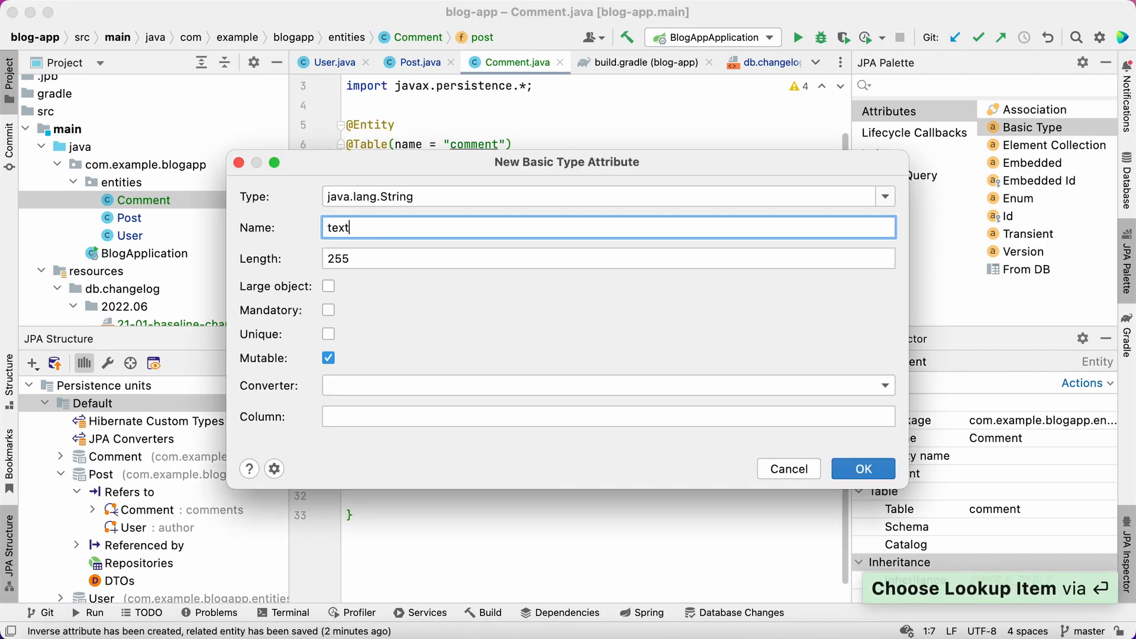
click(862, 468)
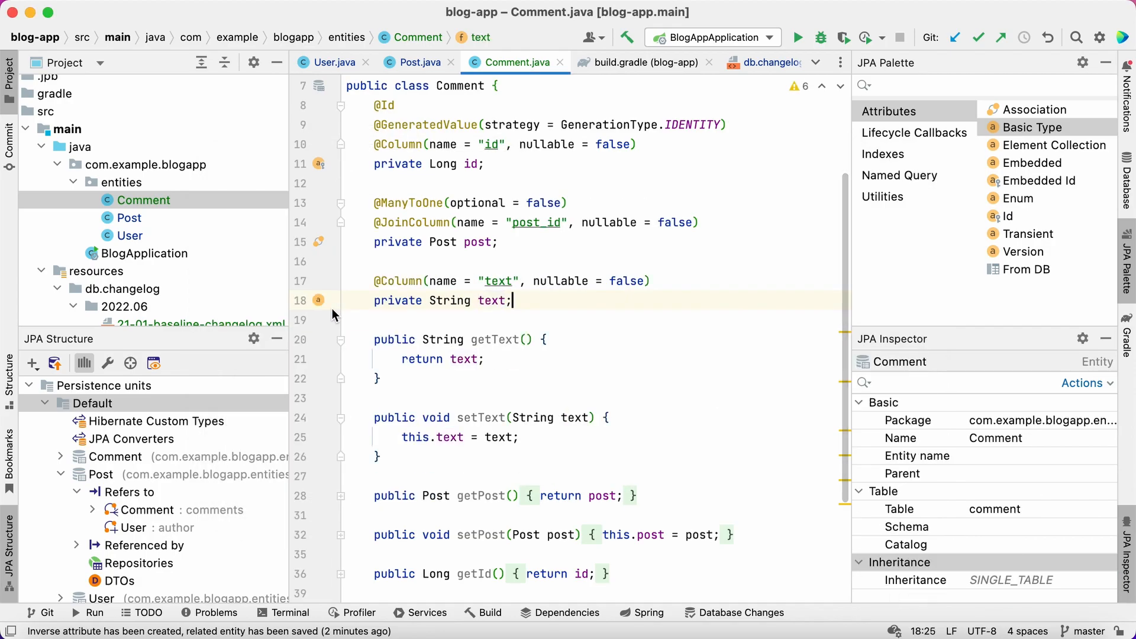
click(1035, 108)
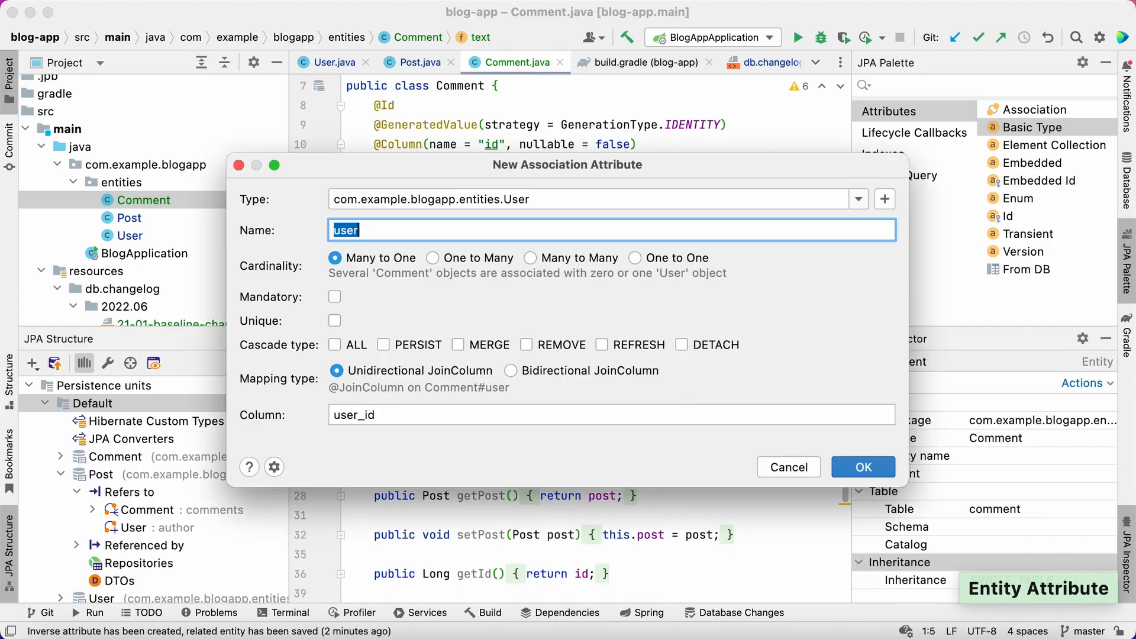
text(commentator)
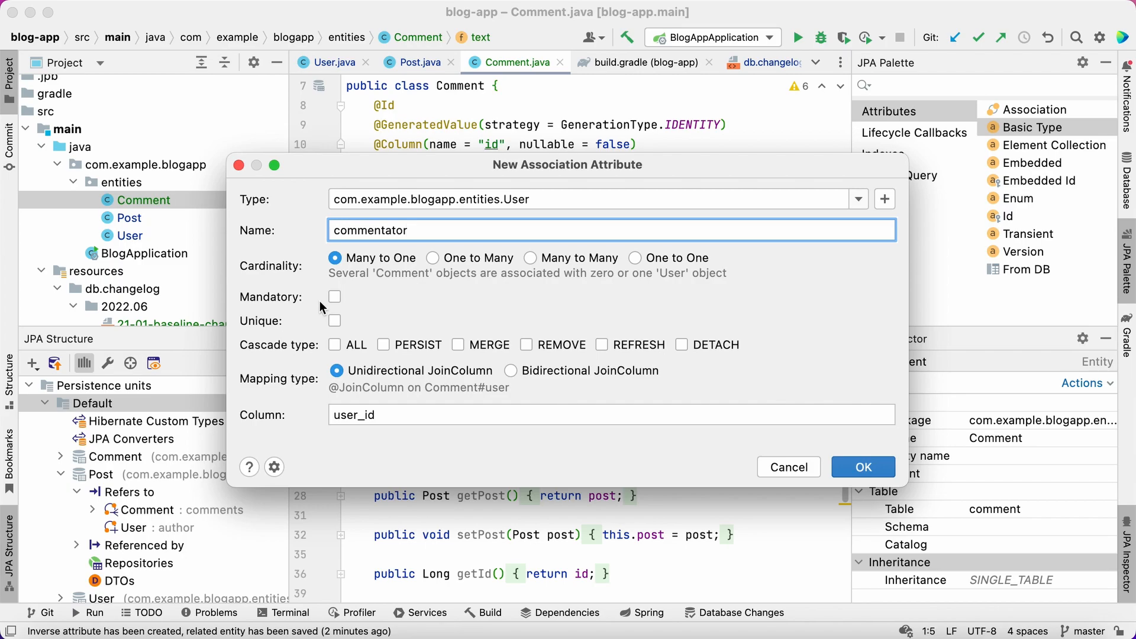
click(862, 467)
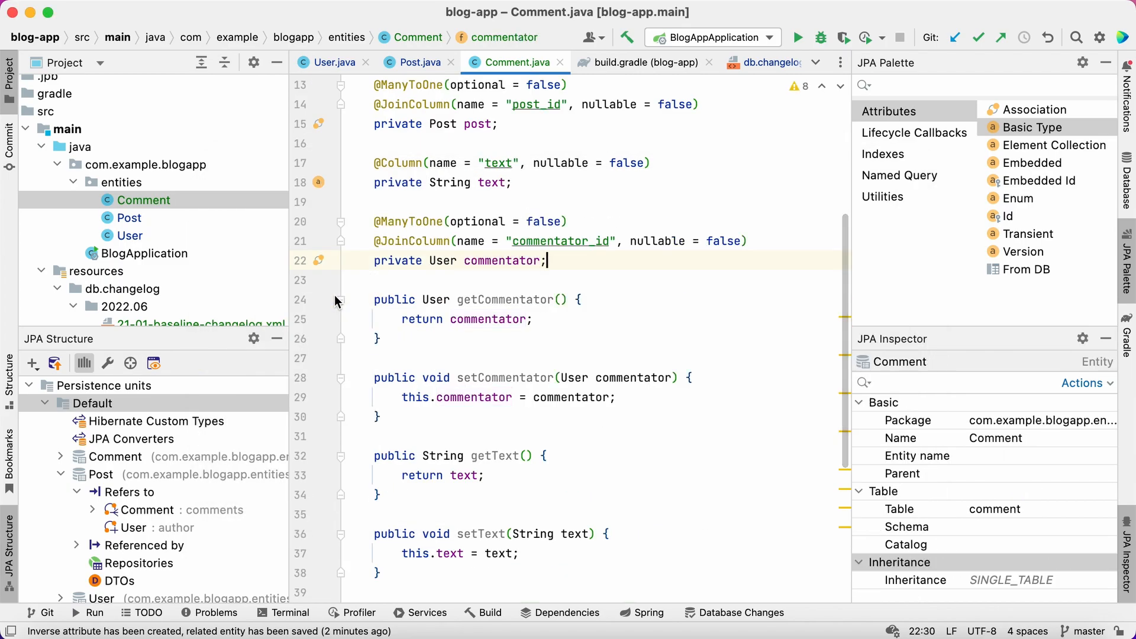
Step: Add a mandatory java.time.Instant attribute named date to Comment
text(Instant)
text(date)
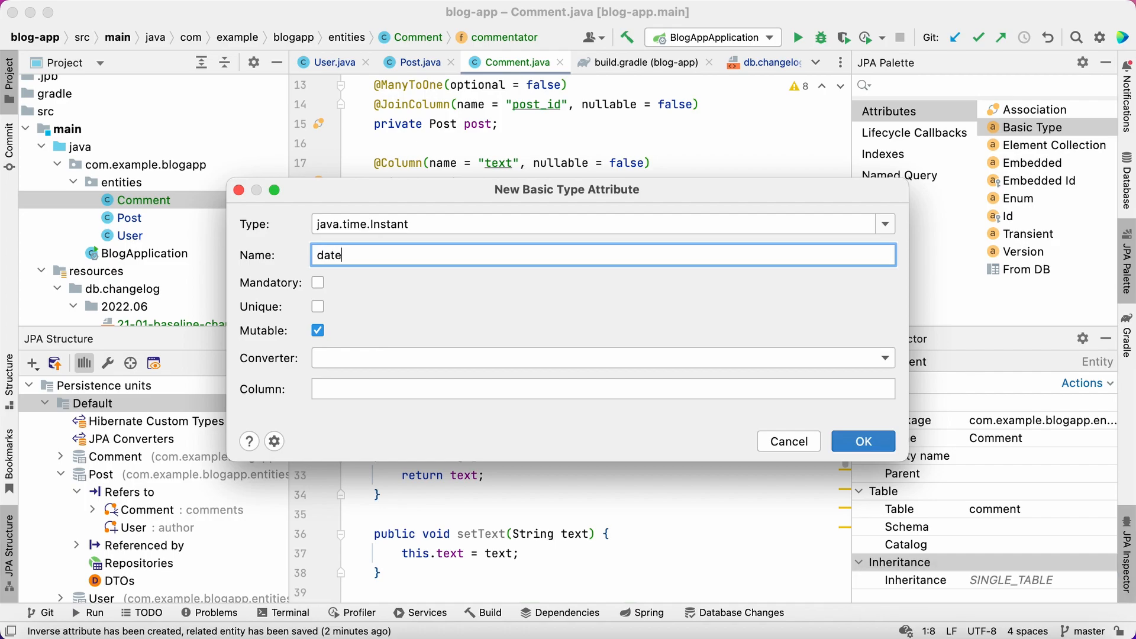
click(863, 441)
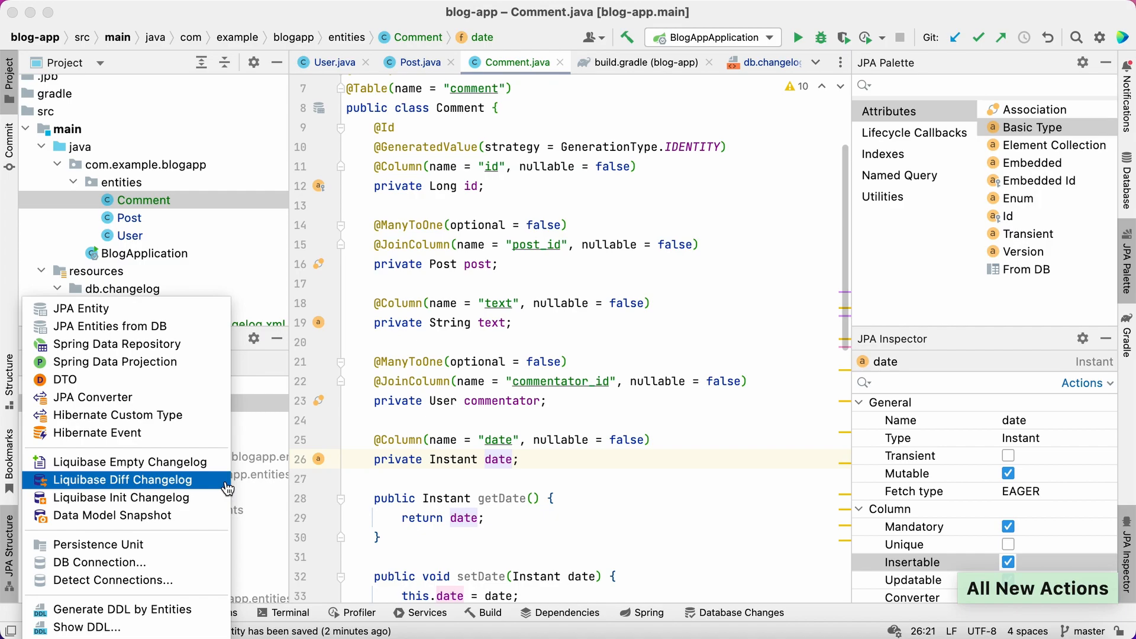
Step: Generate a Liquibase Diff Changelog from the Model against the blog PostgreSQL database
click(122, 479)
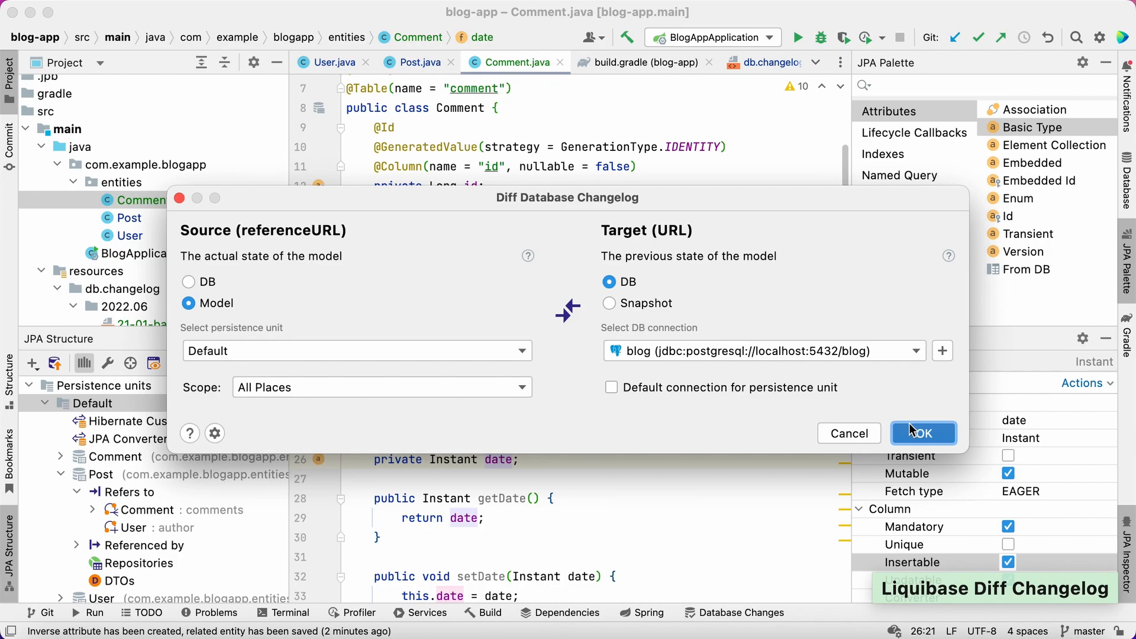
click(924, 433)
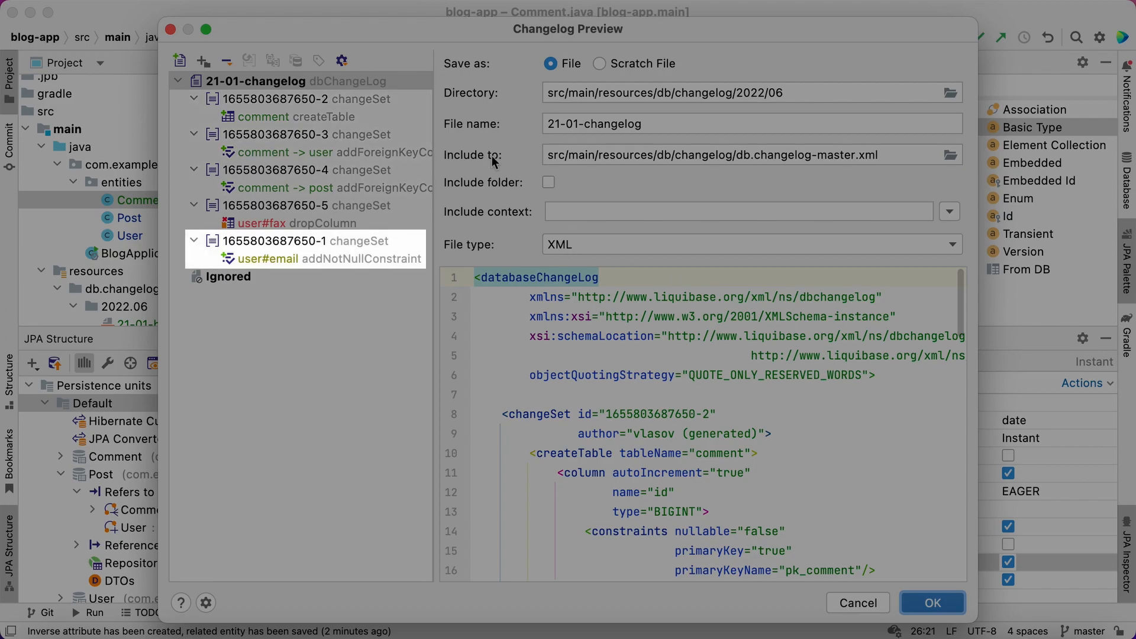
Step: Review the comment createTable, its two foreign keys and the email addNotNullConstraint changesets
click(295, 118)
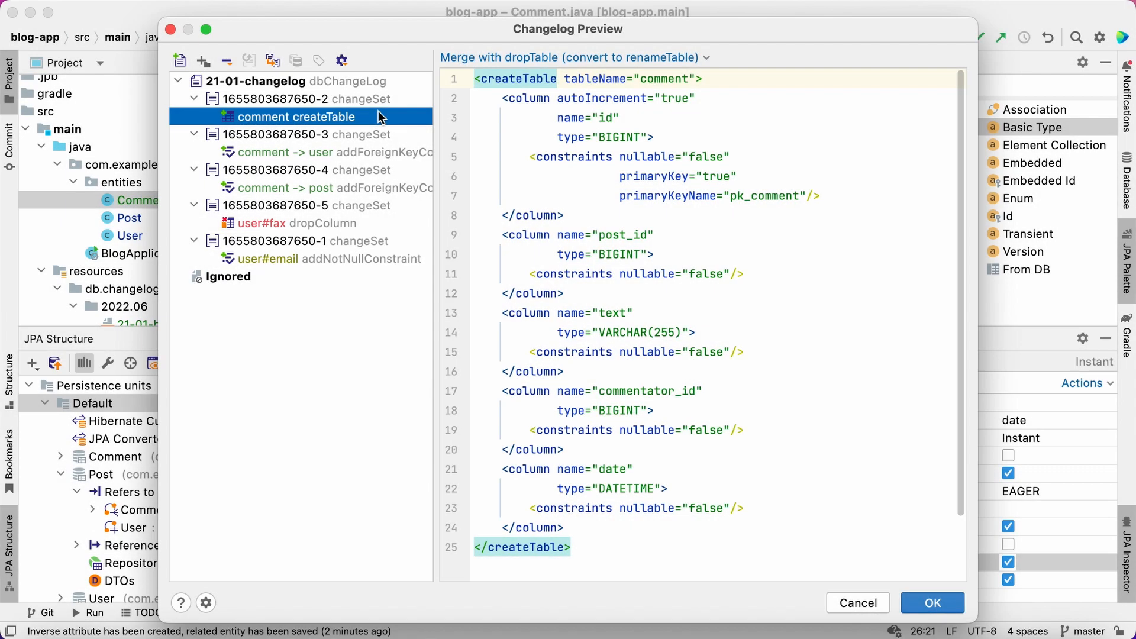
click(330, 153)
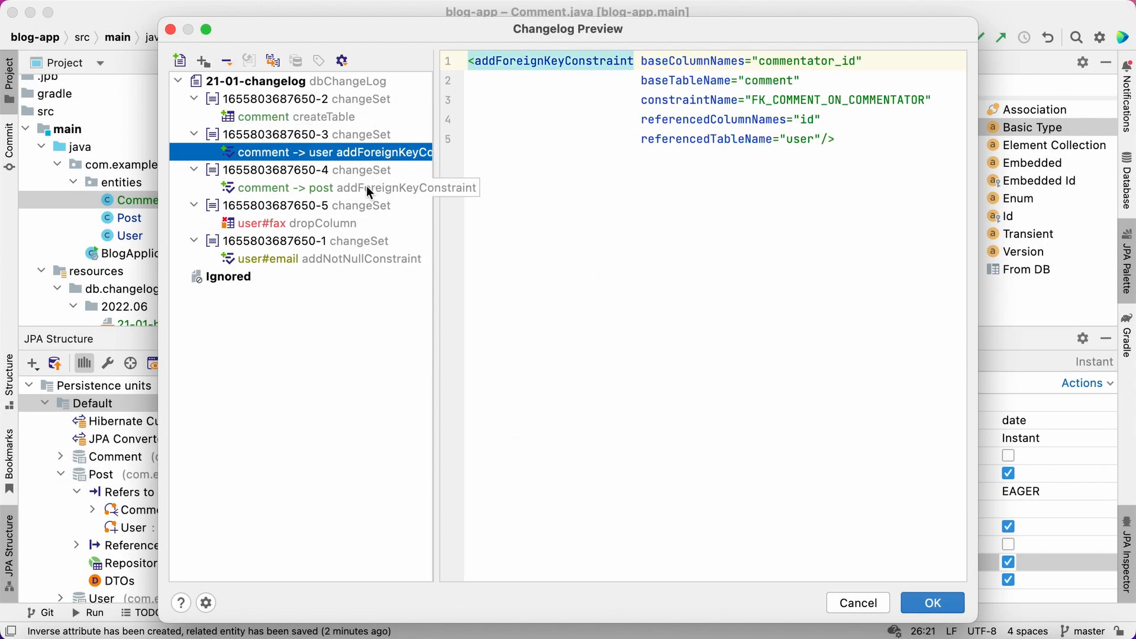
click(356, 188)
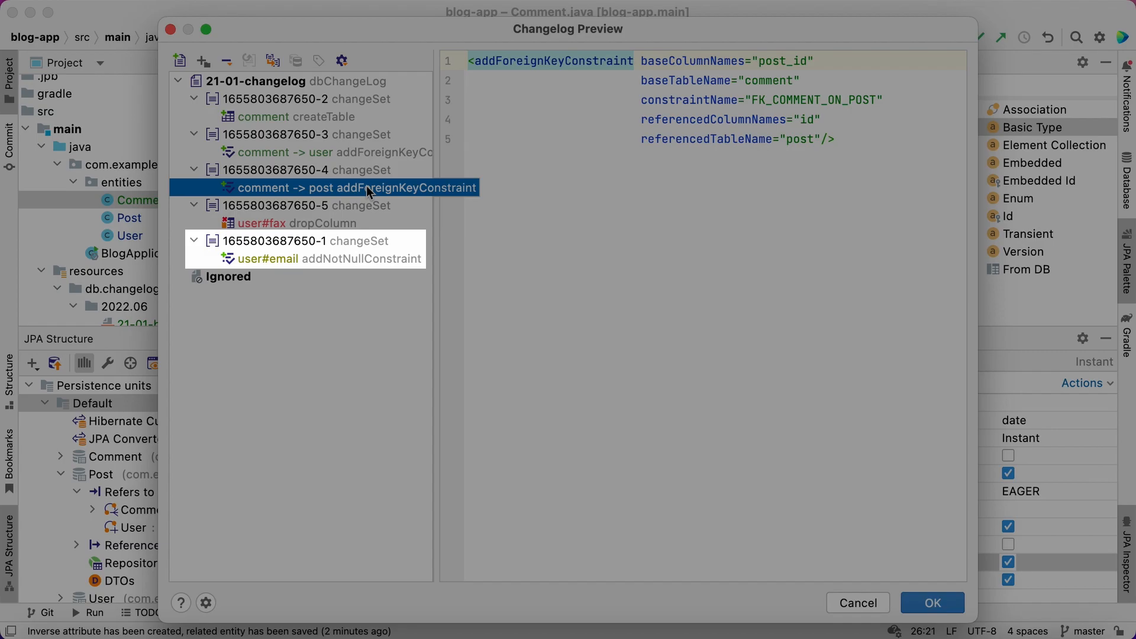
click(328, 260)
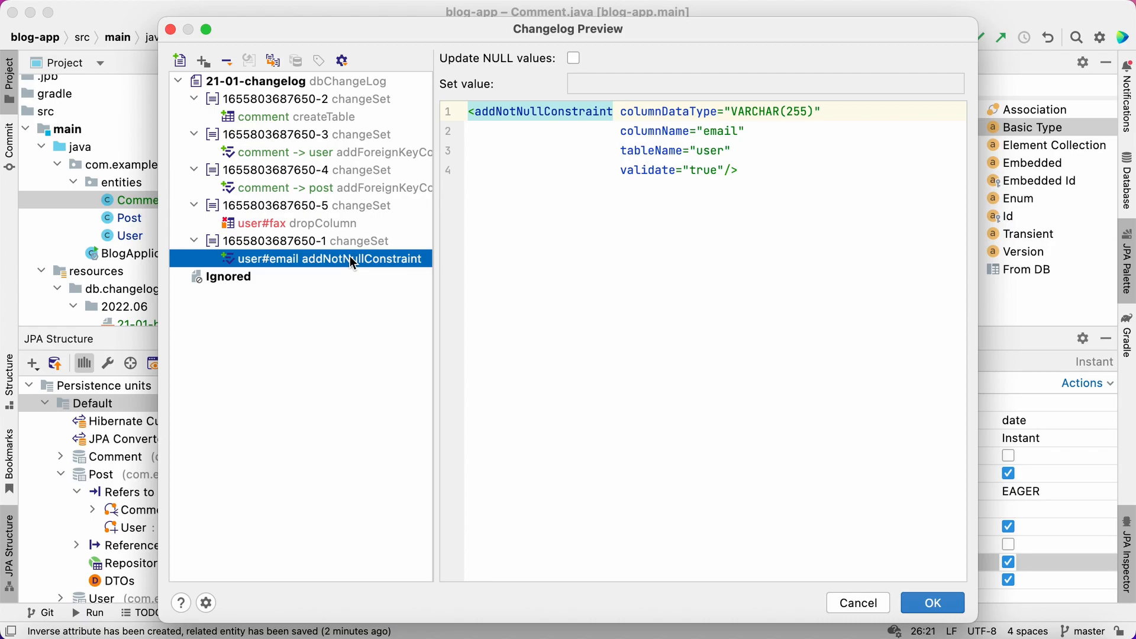
Step: Enable Update NULL values with Set value n/a on the email changeset, then view the fax dropColumn
click(573, 58)
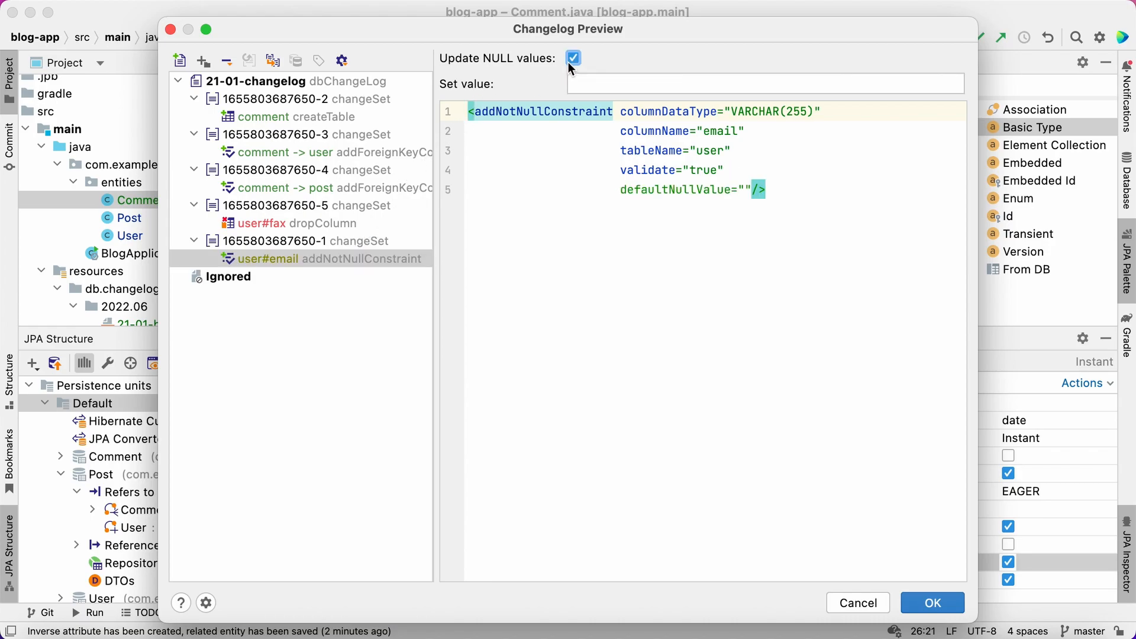
click(765, 82)
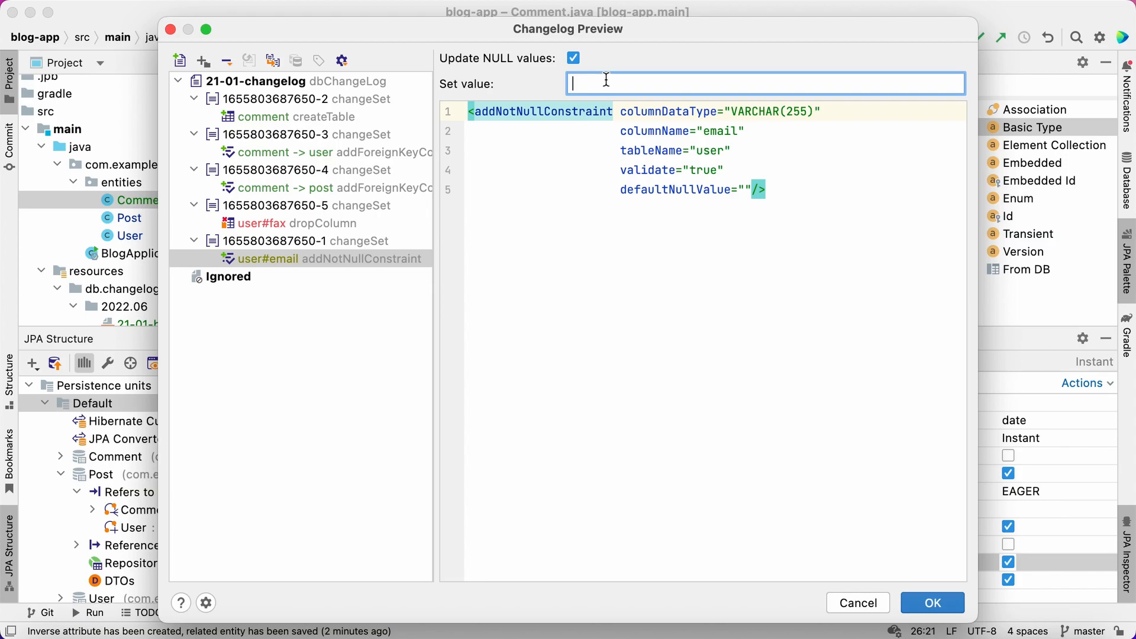
text(n/a)
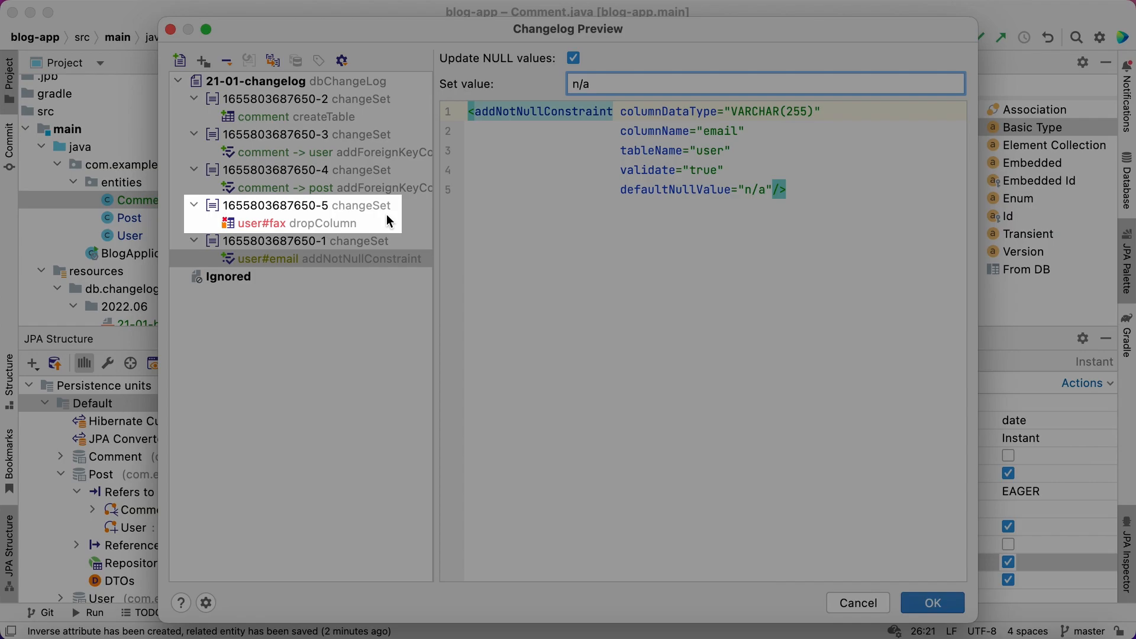
click(297, 223)
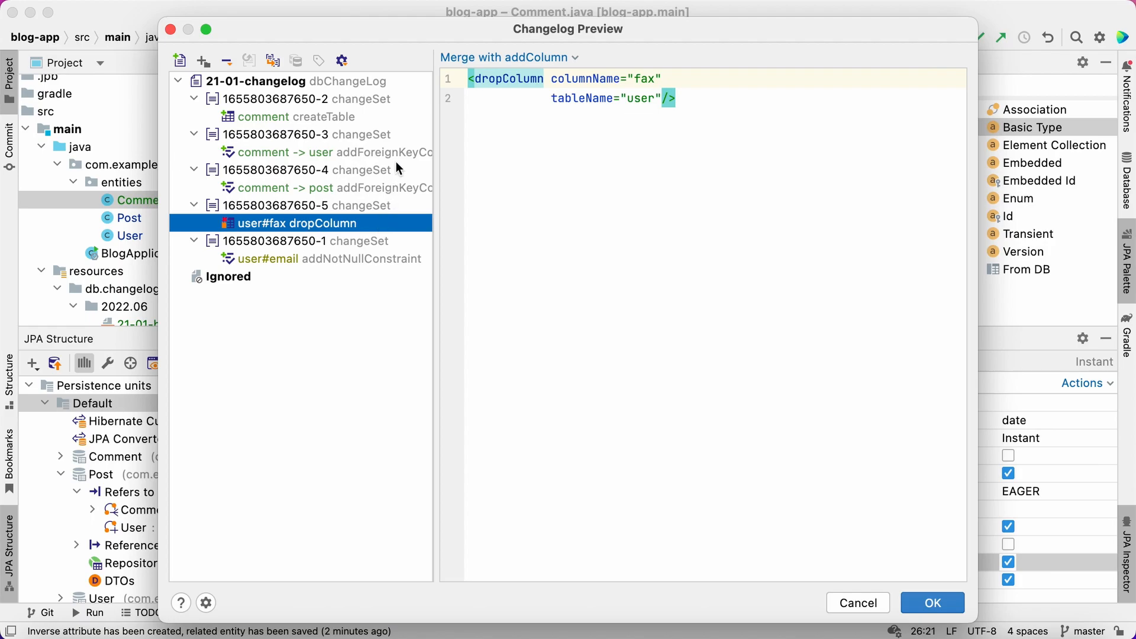
mouse_move(396, 87)
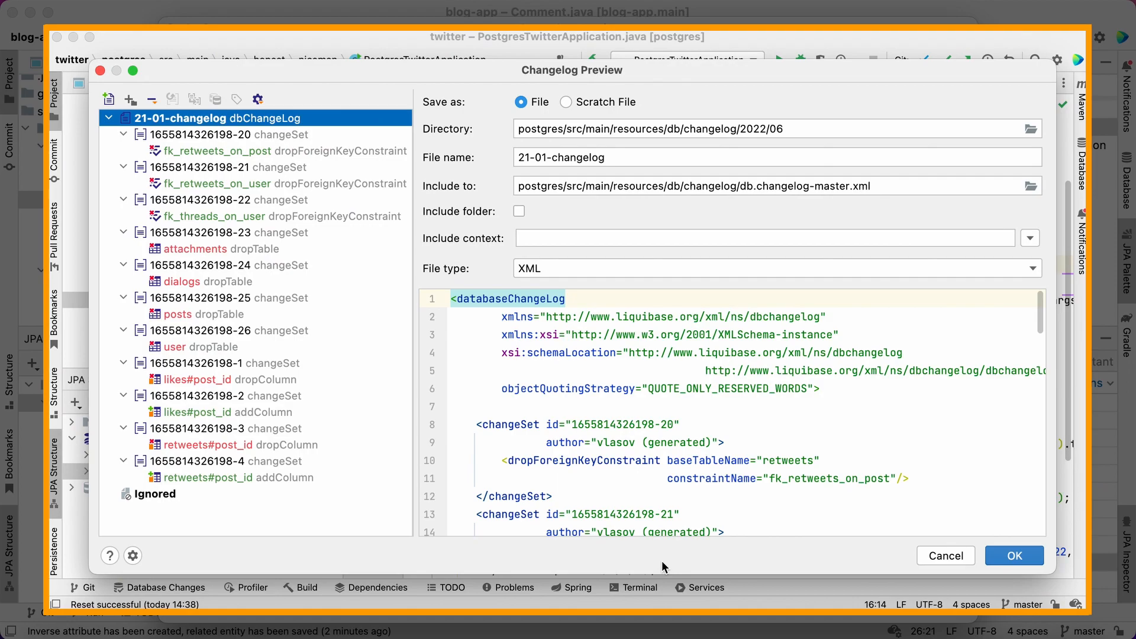
click(228, 232)
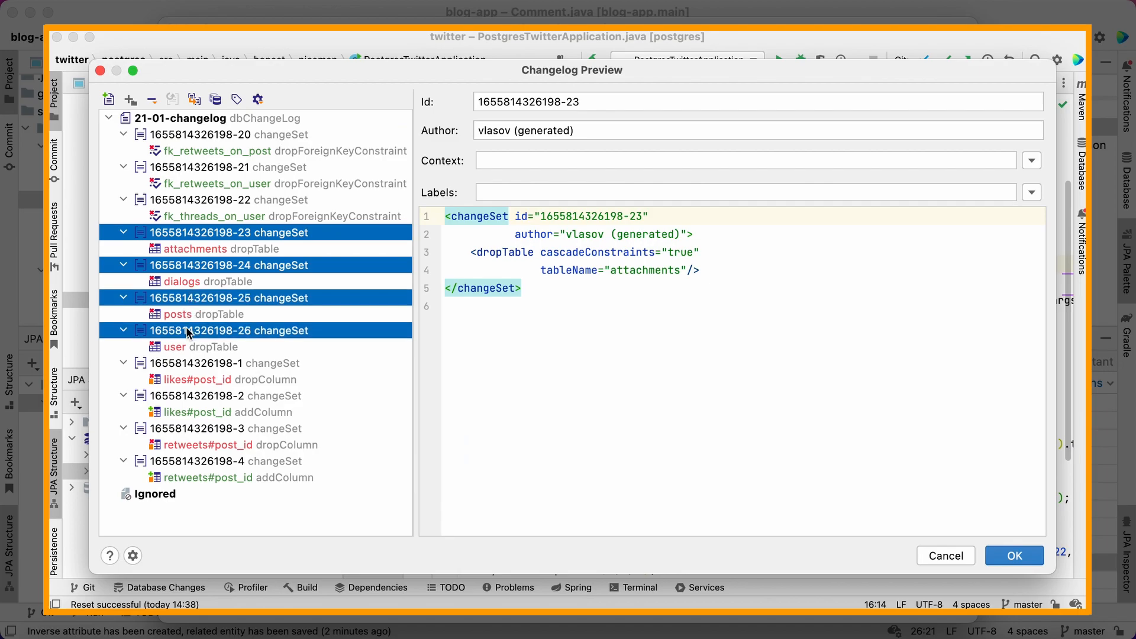
click(225, 429)
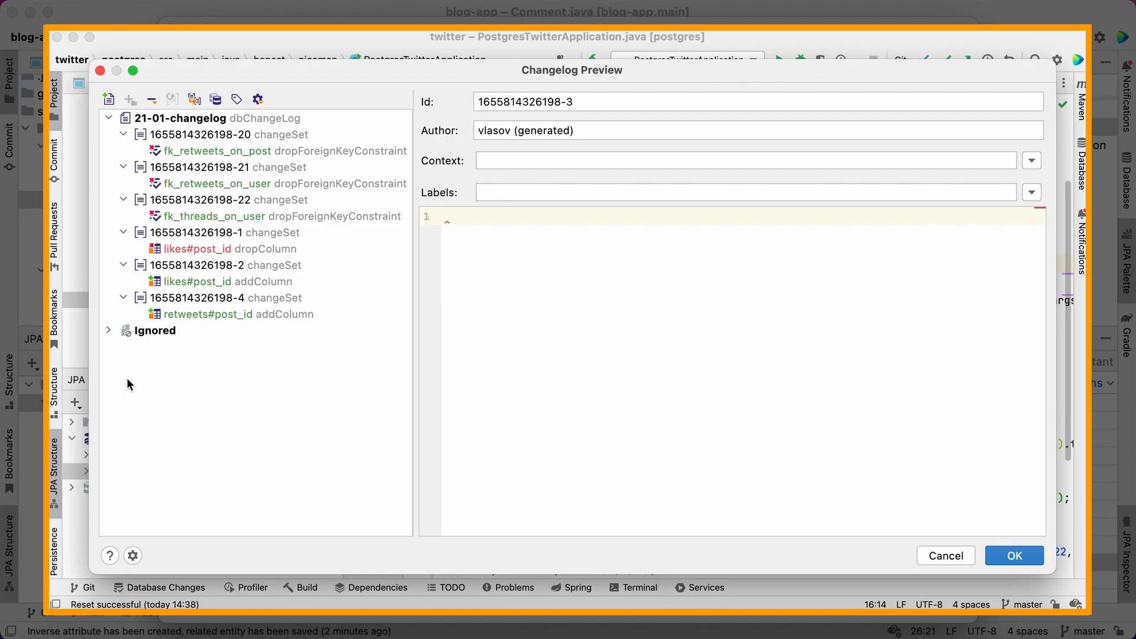
click(108, 331)
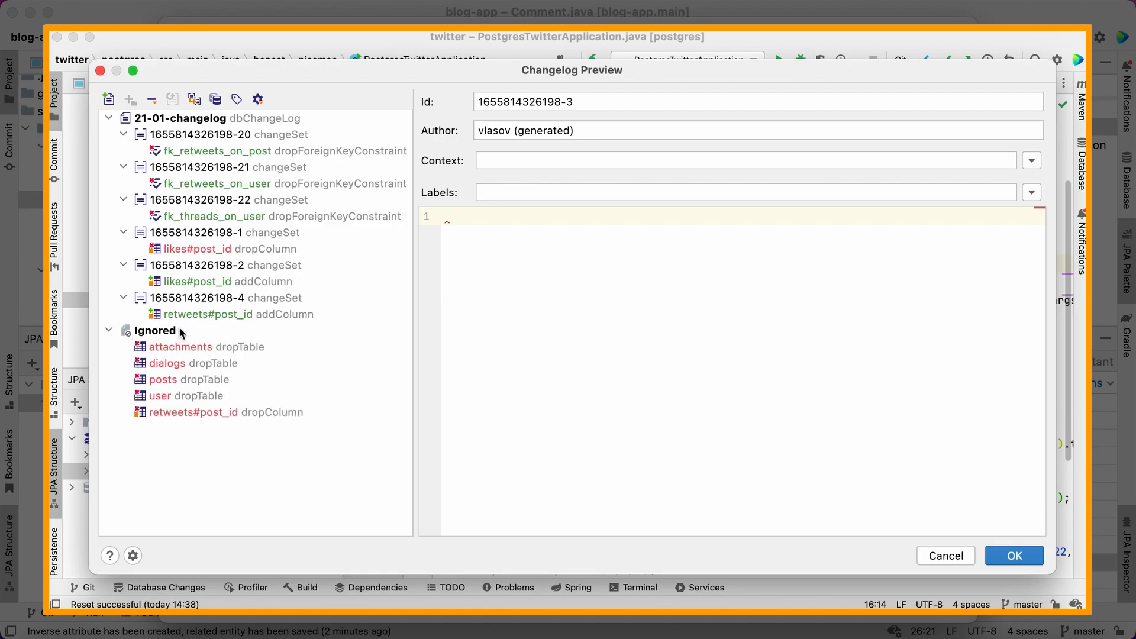
click(181, 118)
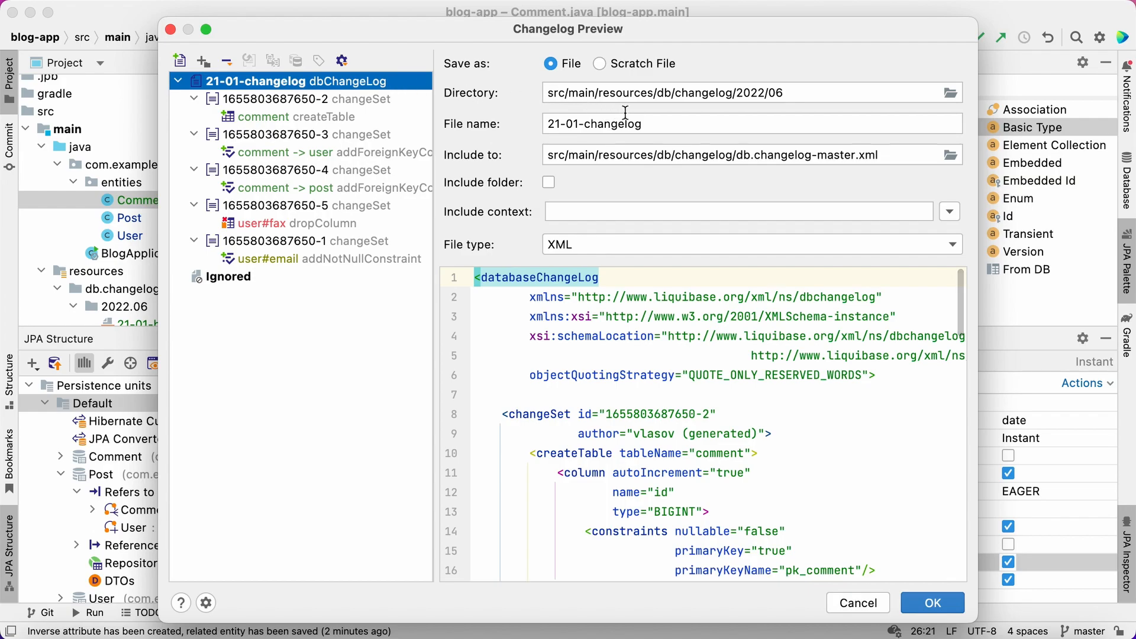
Step: Save as 21-01-changelog-model-changes.xml and run Liquibase Update on the blog database
text(-model-changes)
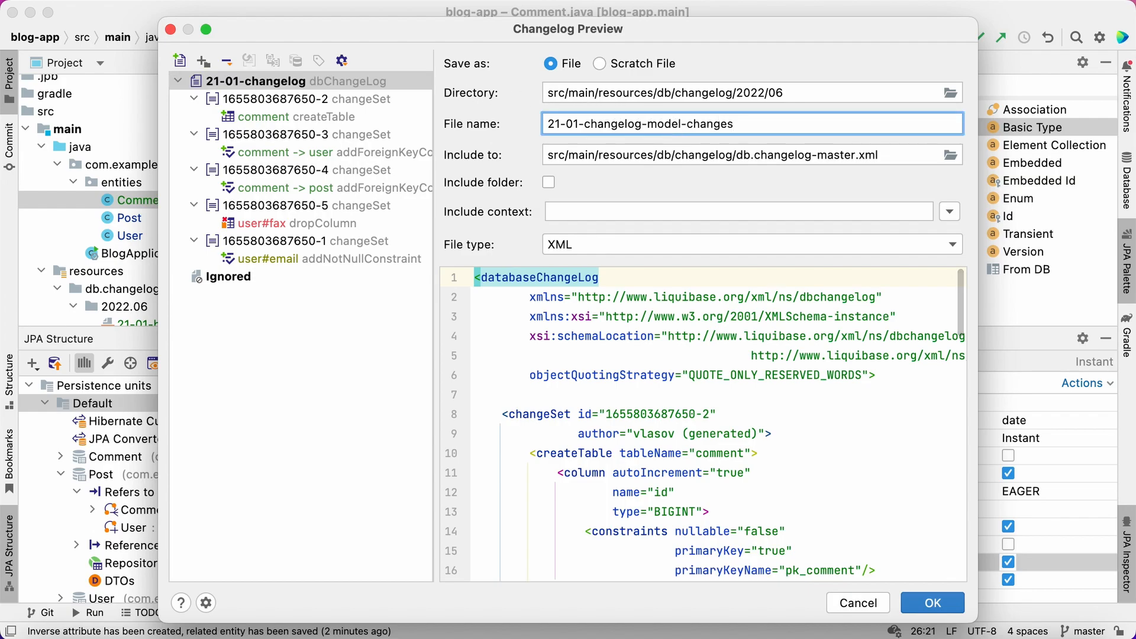
click(932, 602)
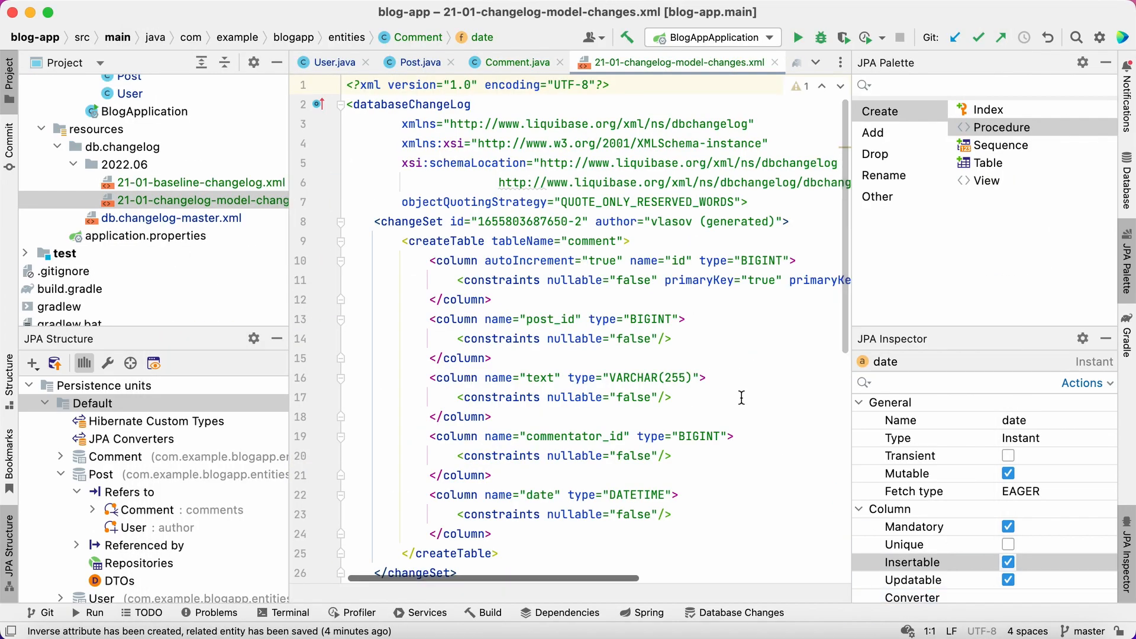
scroll(down, 3)
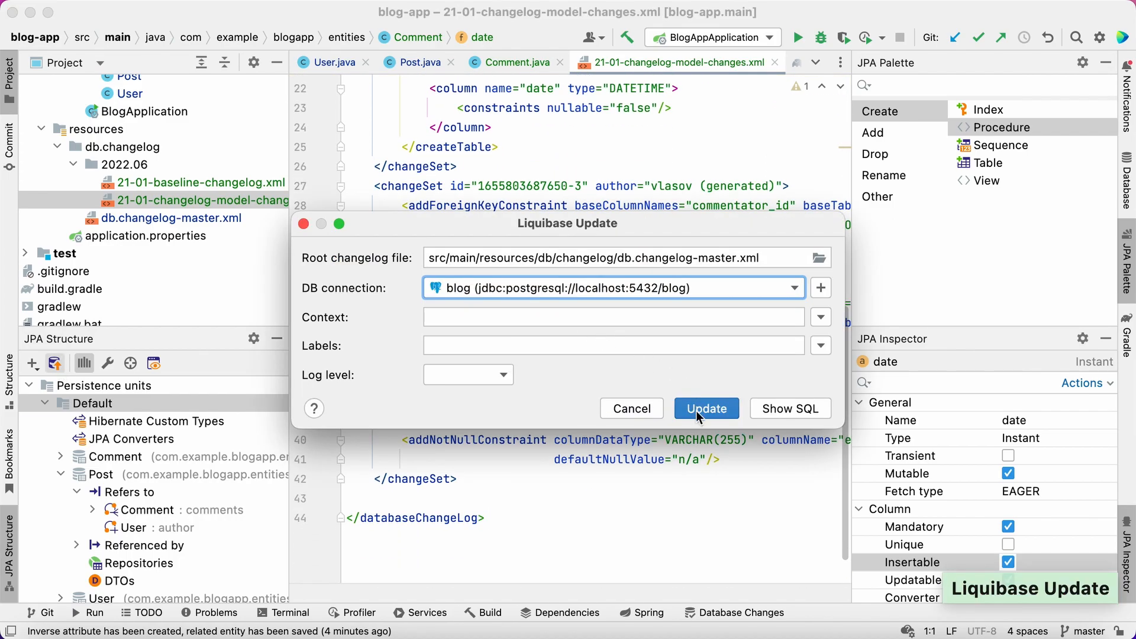
click(706, 409)
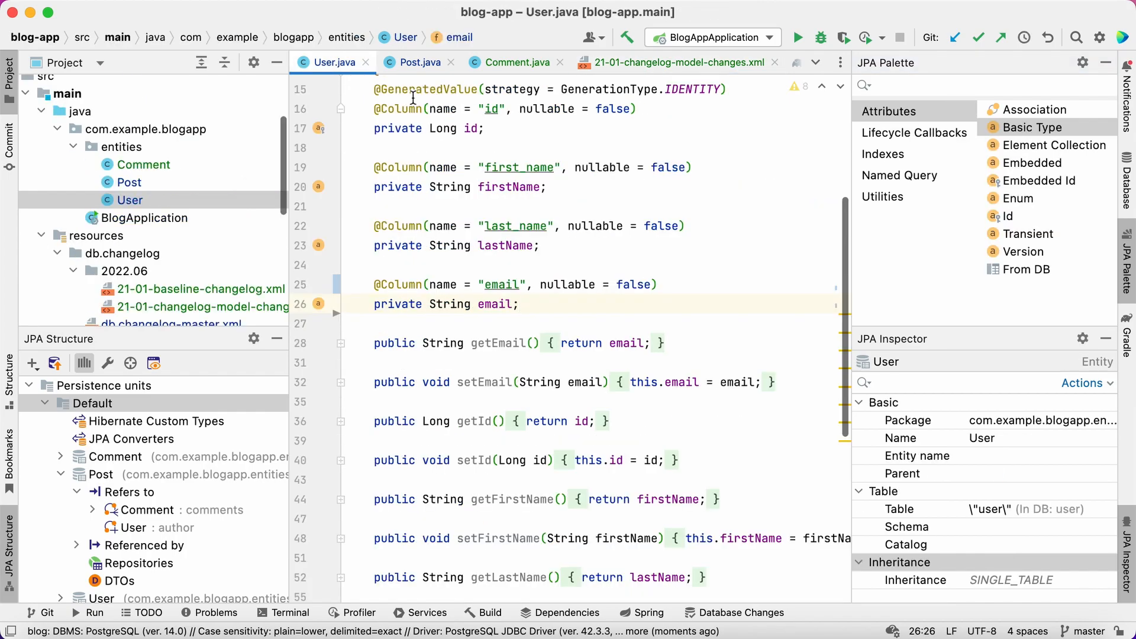
click(495, 304)
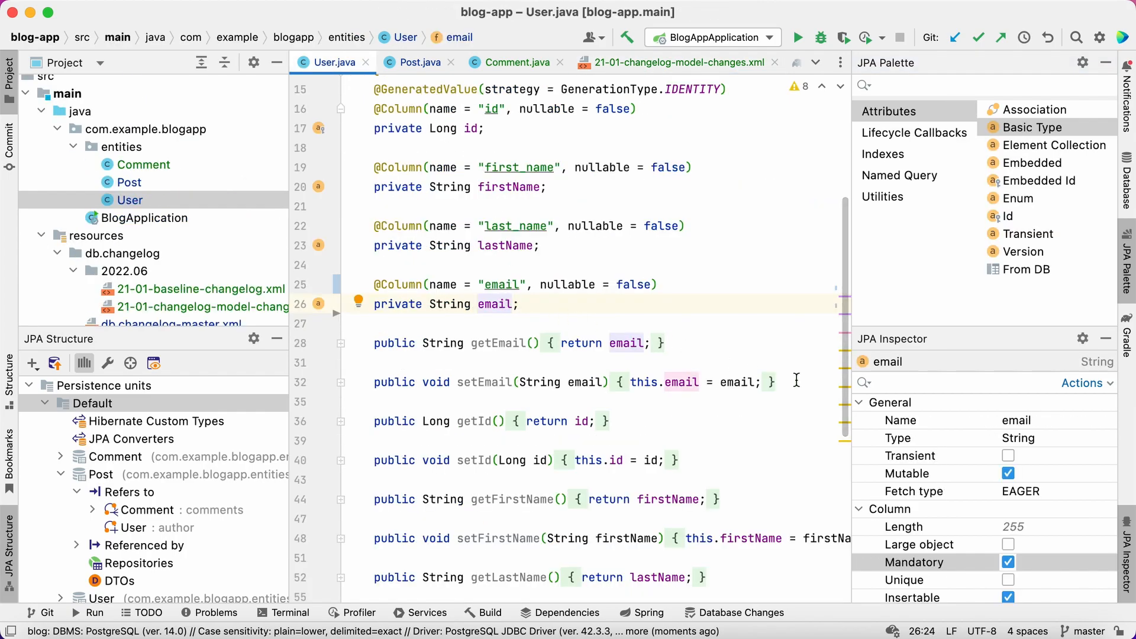
click(1008, 526)
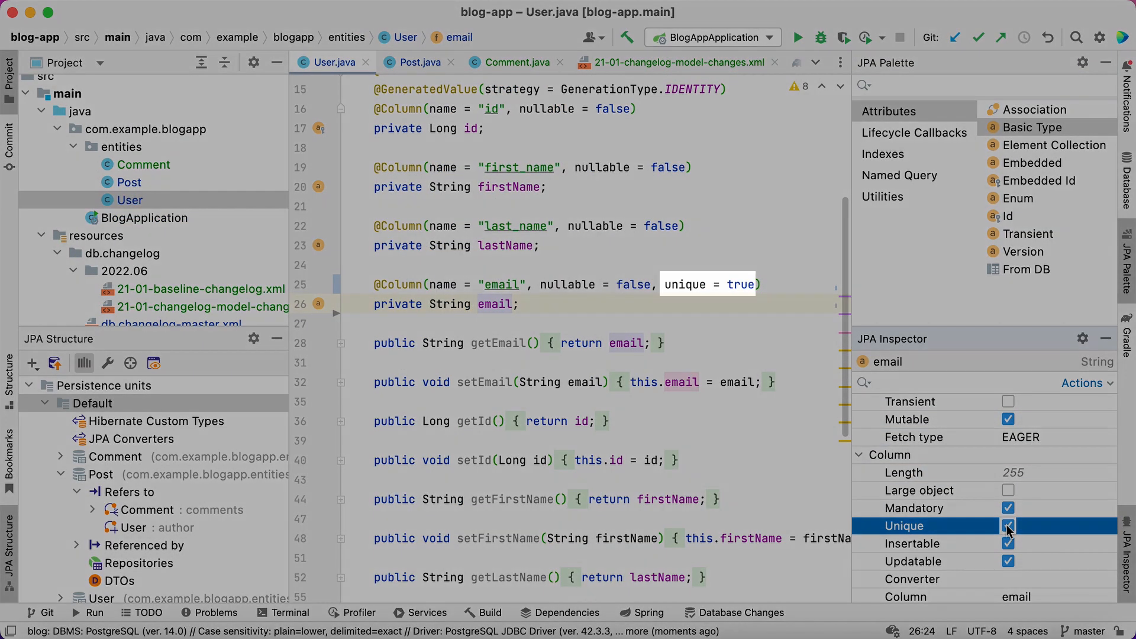
click(678, 62)
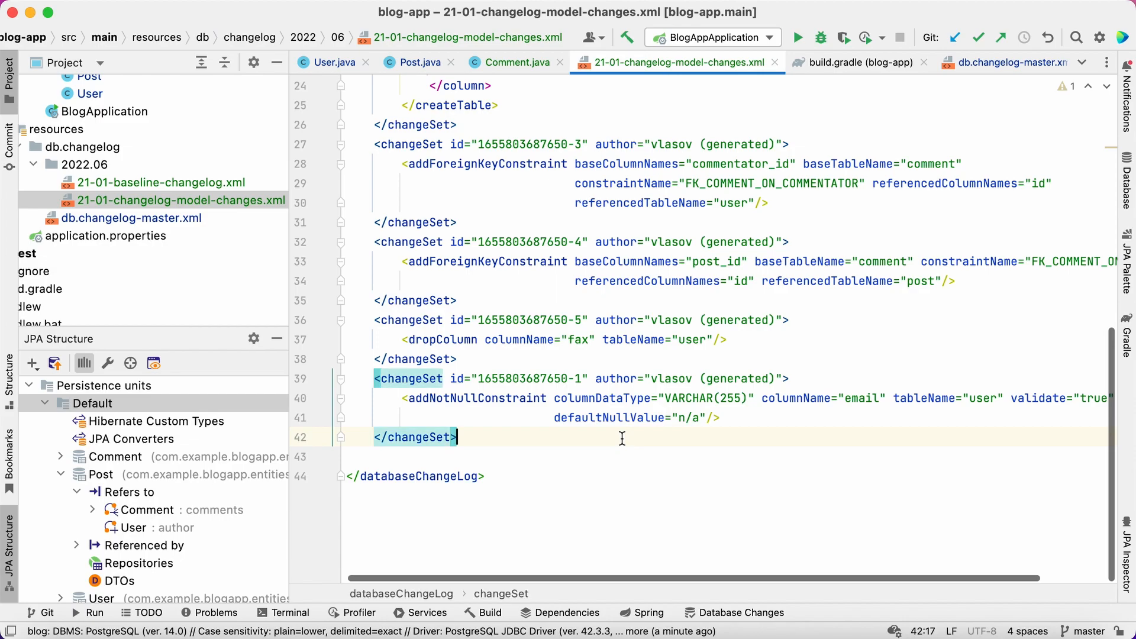
Step: Generate Liquibase Diff Changes against the blog database, appending a unique email constraint changeset
key(cmd+n)
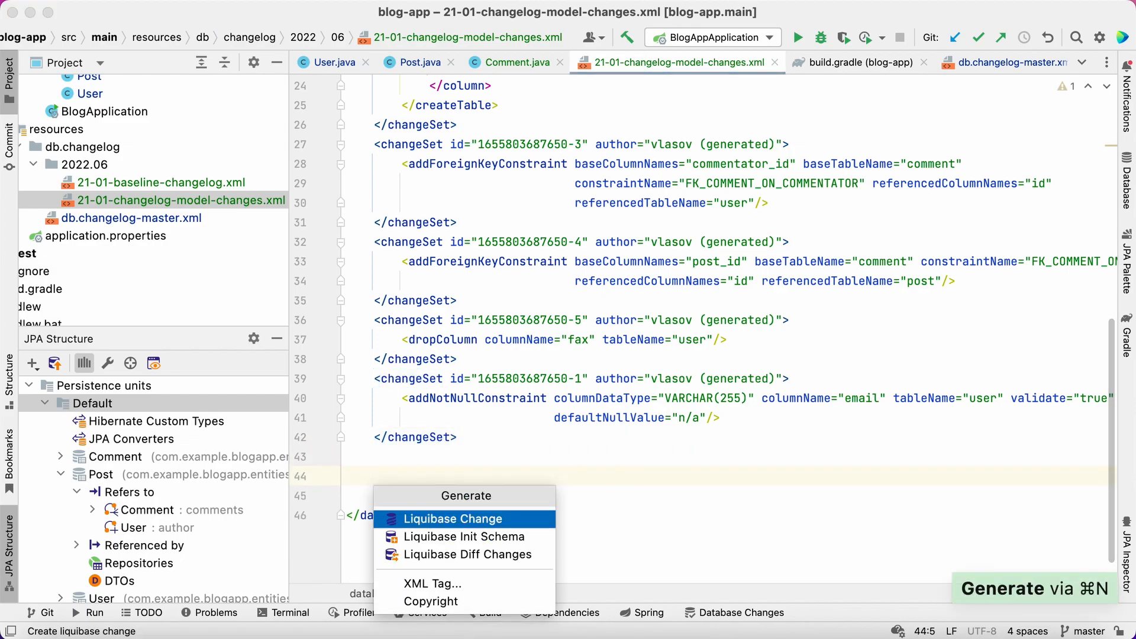
click(467, 554)
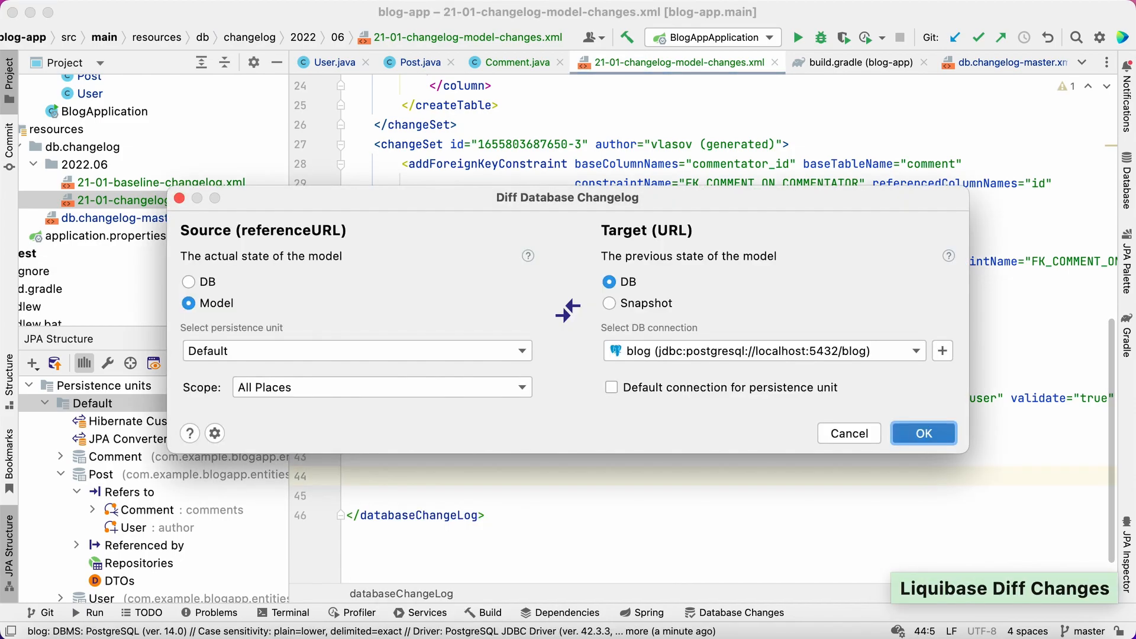
click(923, 433)
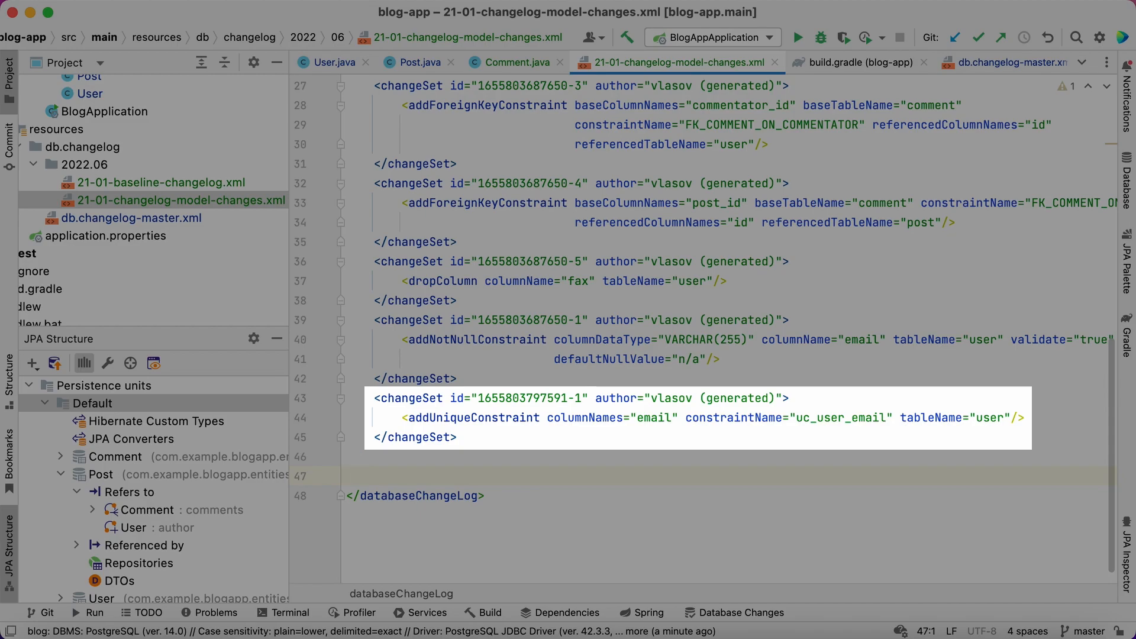
Step: Run a Liquibase Update to apply the changelog to the blog database
click(55, 362)
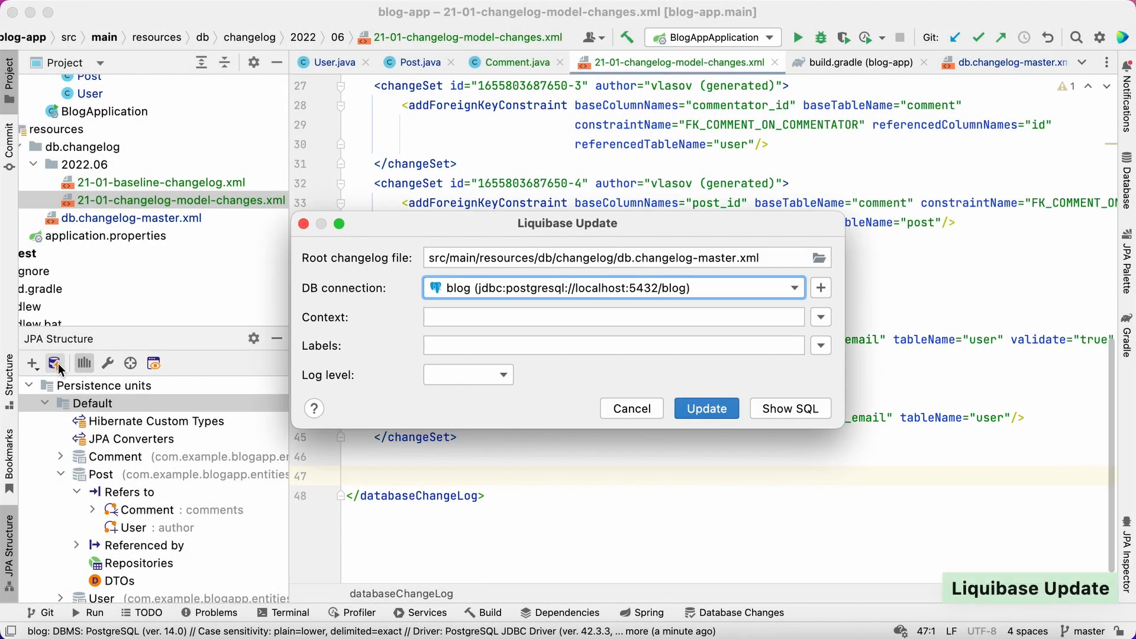
click(706, 408)
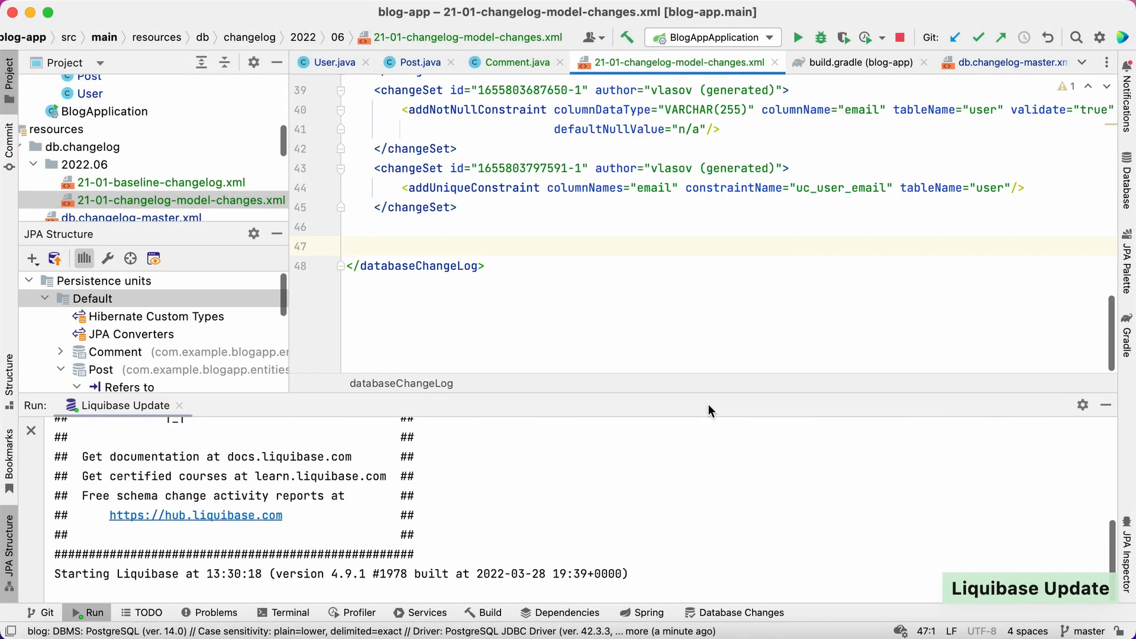